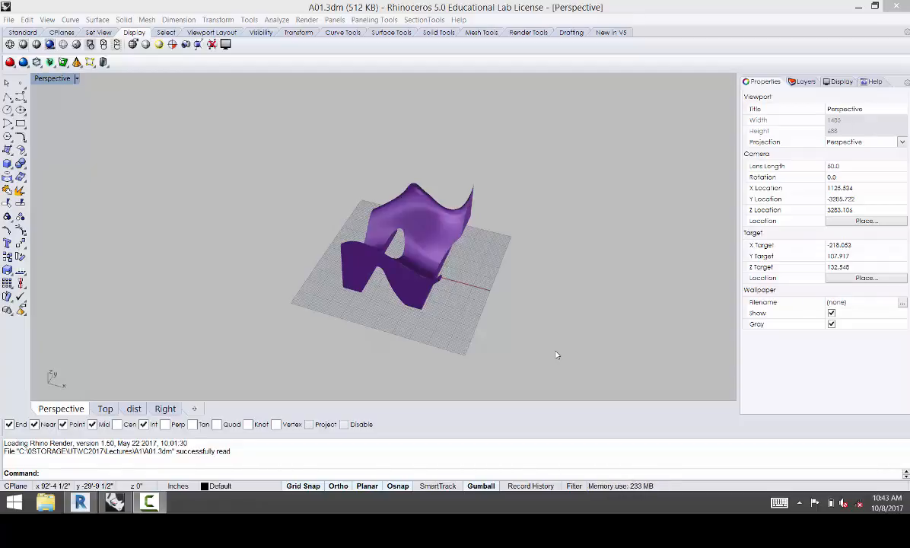
{"action": "mouse_move", "coordinate": [502, 163]}
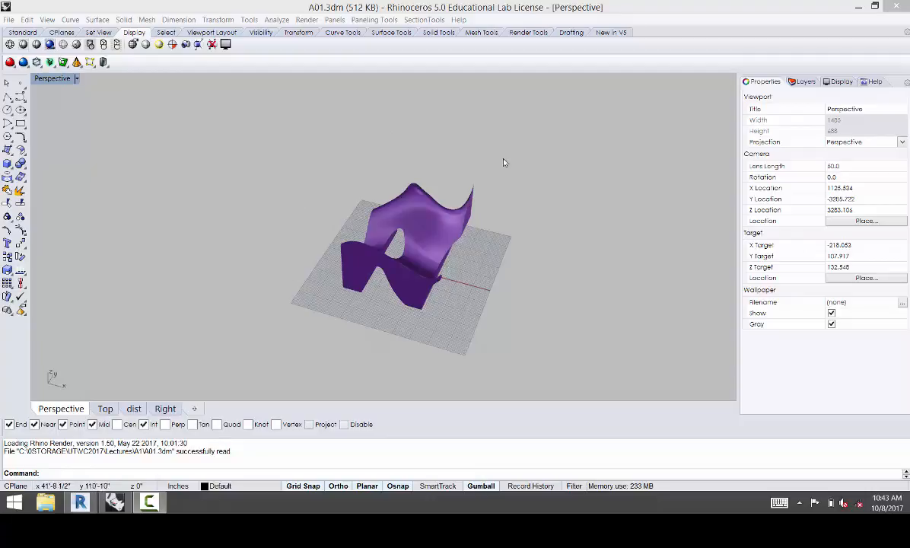
{"action": "mouse_move", "coordinate": [330, 153]}
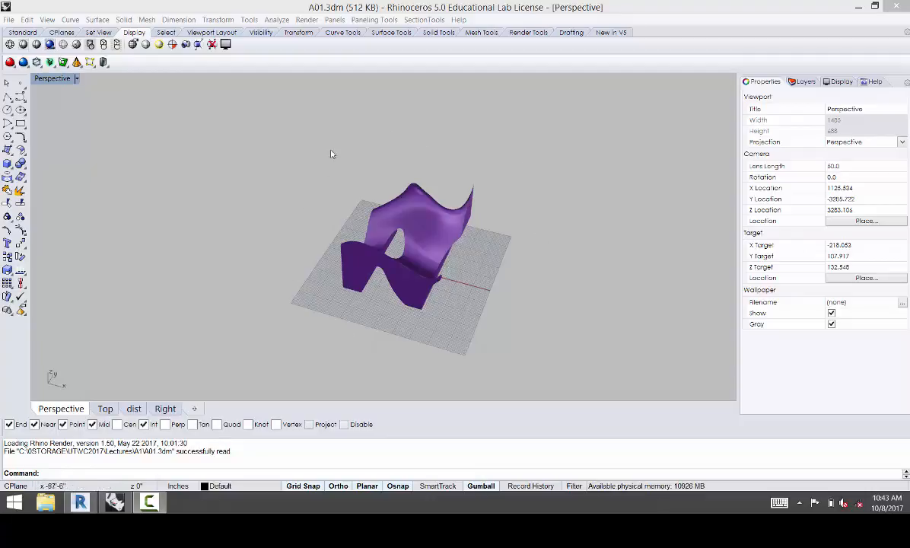
{"action": "mouse_move", "coordinate": [493, 199]}
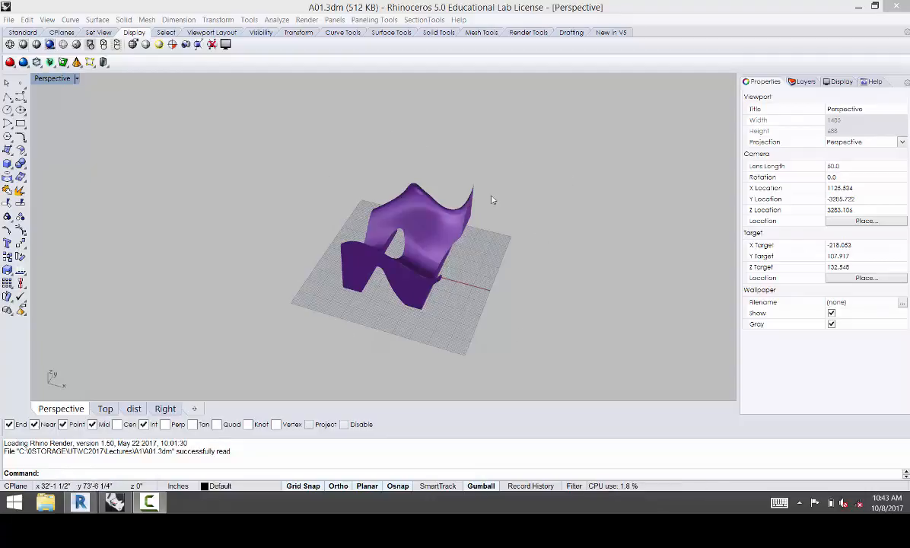
{"action": "mouse_move", "coordinate": [333, 329]}
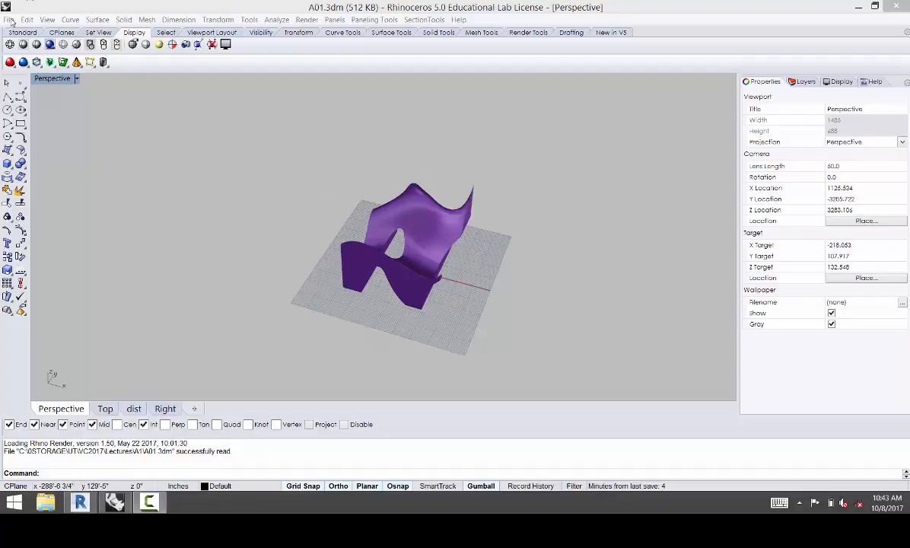
Export the purple form to the Desktop as ACIS SAT file 'form 1' with default settings
{"action": "left_click", "coordinate": [9, 19]}
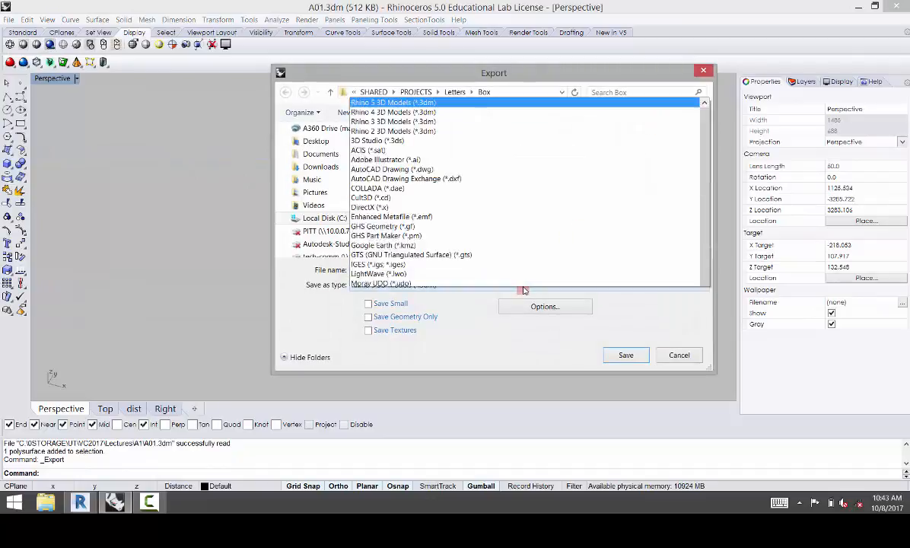
{"action": "scroll", "scroll_direction": "down", "scroll_amount": 3}
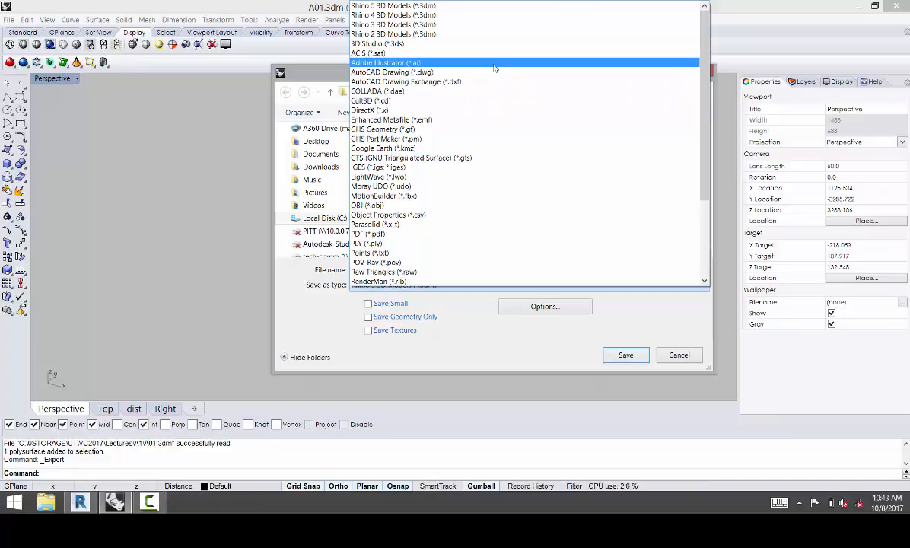
{"action": "left_click", "coordinate": [369, 52]}
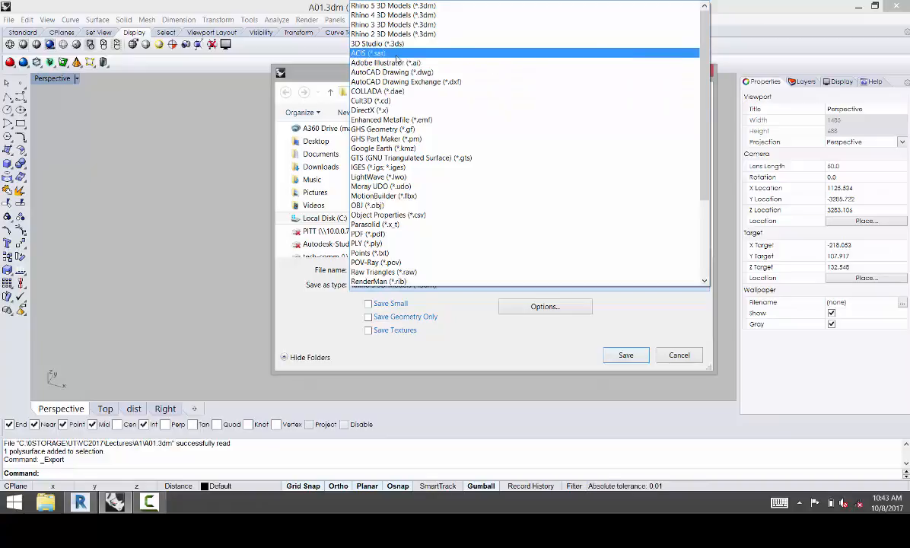
{"action": "left_click", "coordinate": [367, 53]}
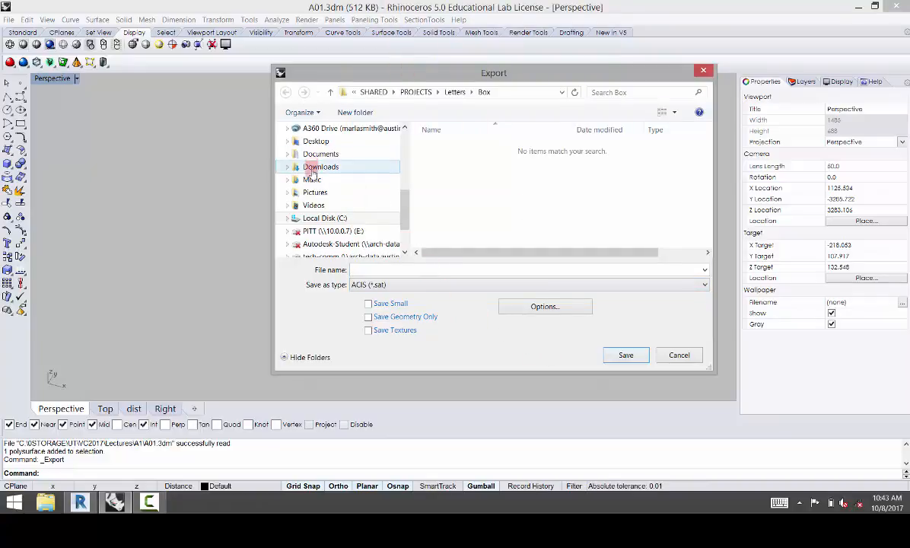
{"action": "left_click", "coordinate": [316, 141]}
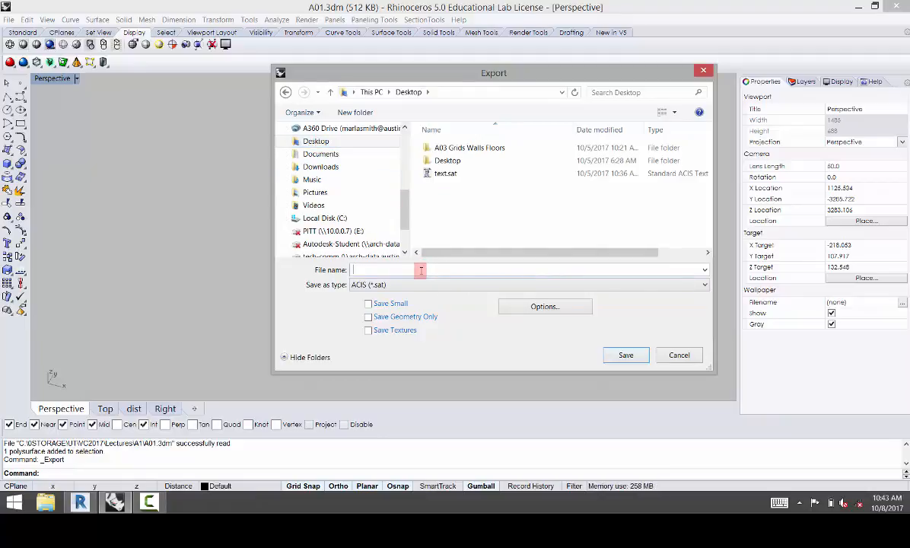
{"action": "type", "text": "form 1"}
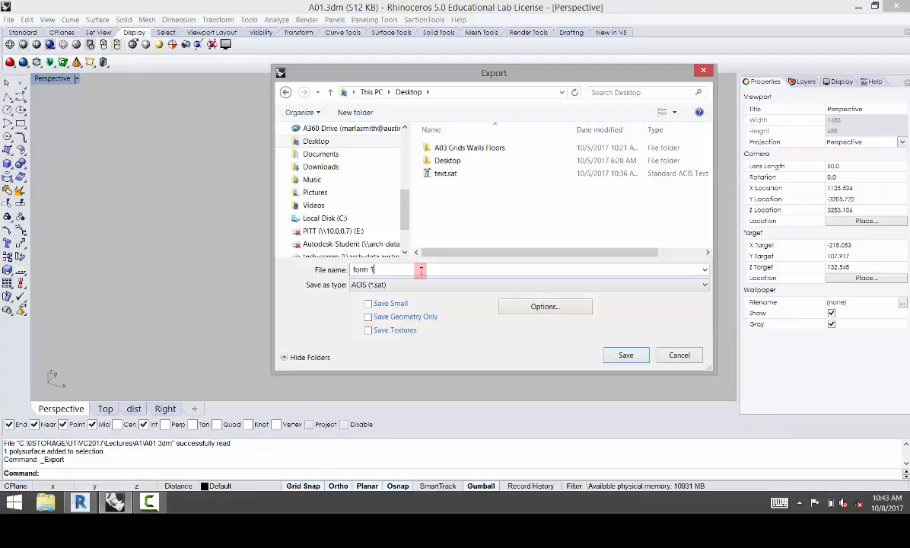
{"action": "left_click", "coordinate": [625, 355]}
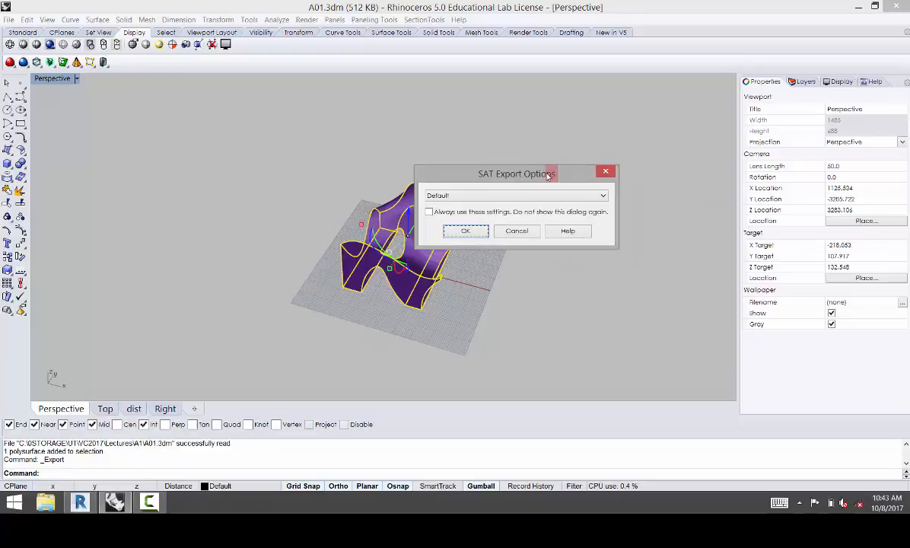
{"action": "left_click", "coordinate": [465, 231]}
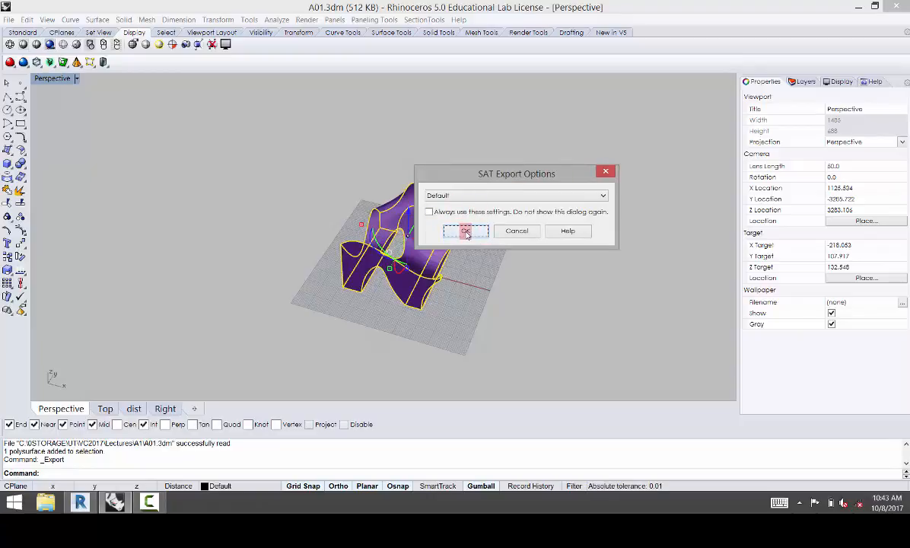
{"action": "left_click", "coordinate": [466, 230]}
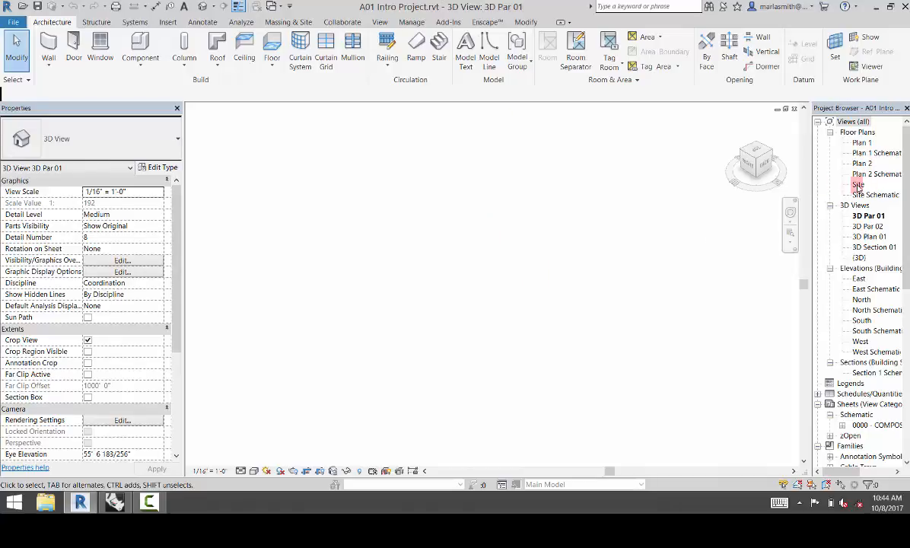
Open Floor Plans > Site from the Project Browser and adjust the view
{"action": "left_click", "coordinate": [859, 184]}
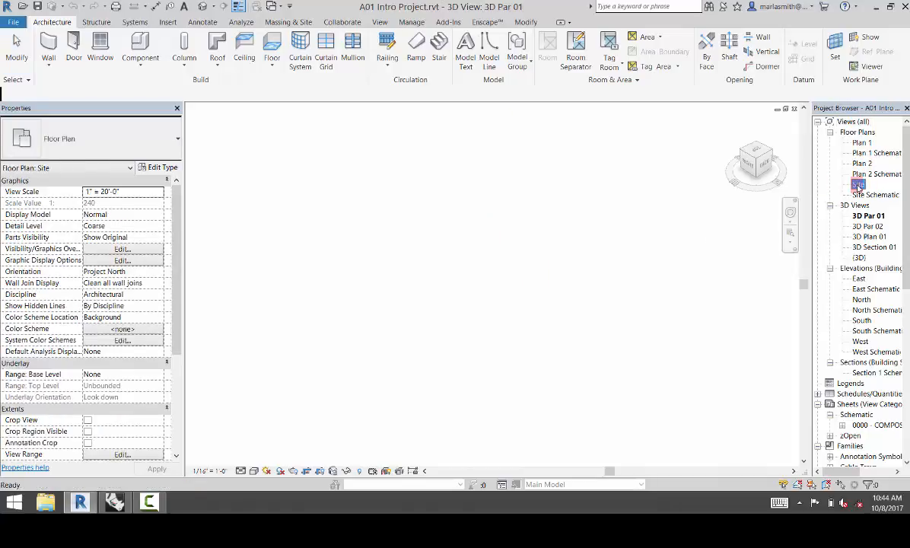
{"action": "double_click", "coordinate": [859, 184]}
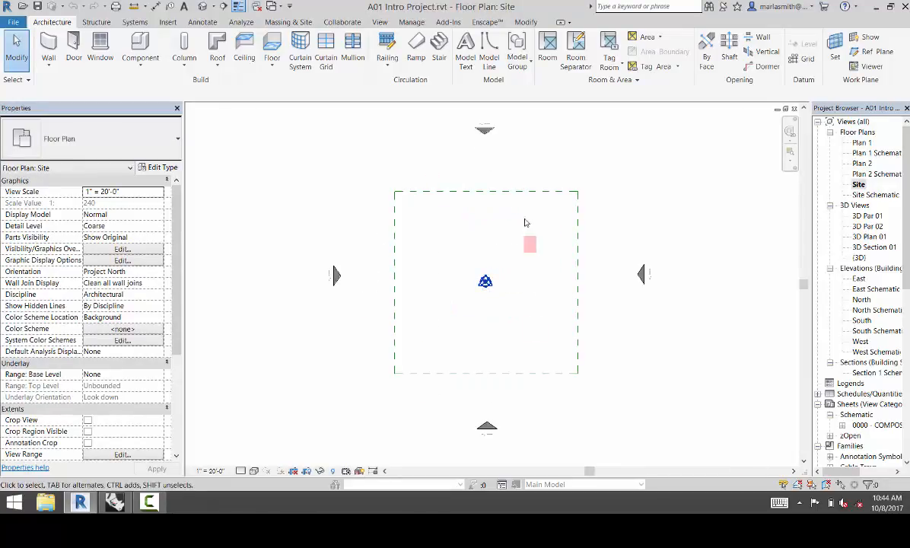
{"action": "left_click_drag", "start_coordinate": [531, 243], "coordinate": [490, 177]}
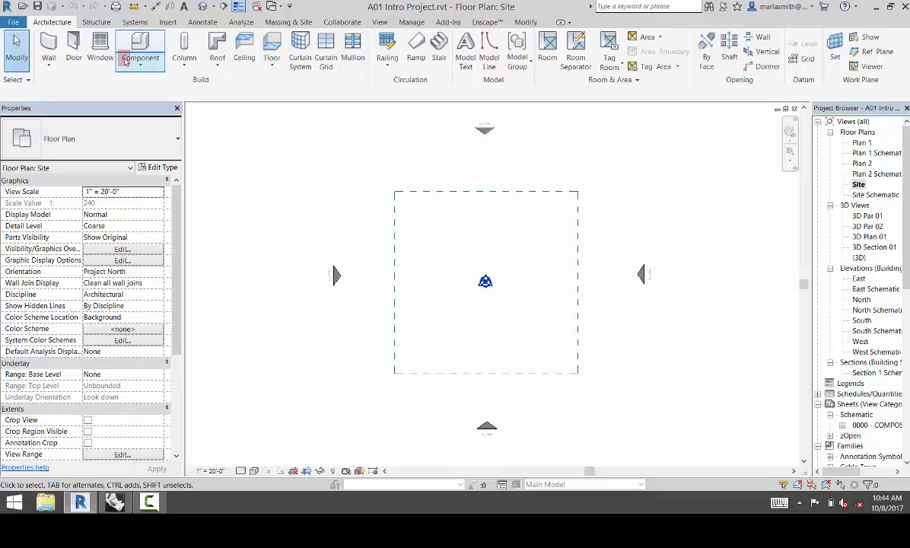
Create a Model In-Place family in the Generic Models category named 'Form'
{"action": "left_click", "coordinate": [140, 47]}
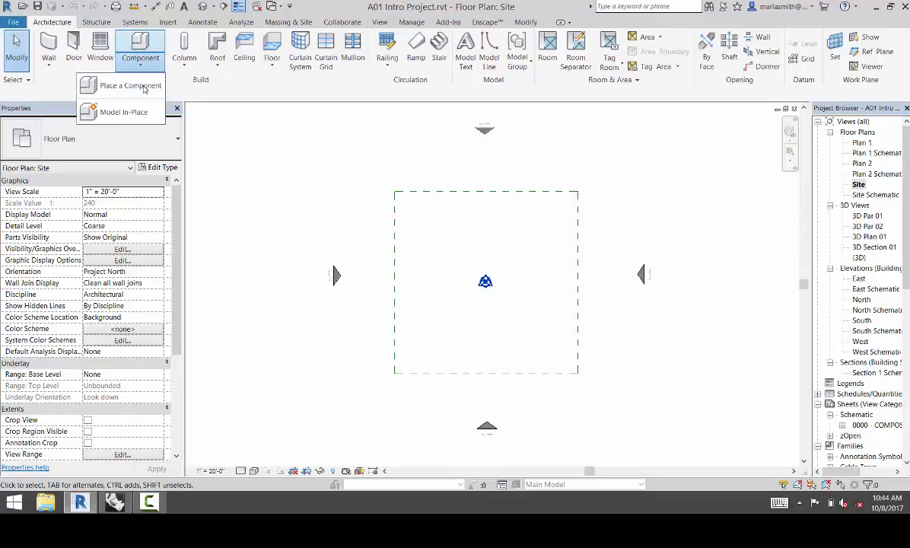
{"action": "left_click", "coordinate": [123, 112]}
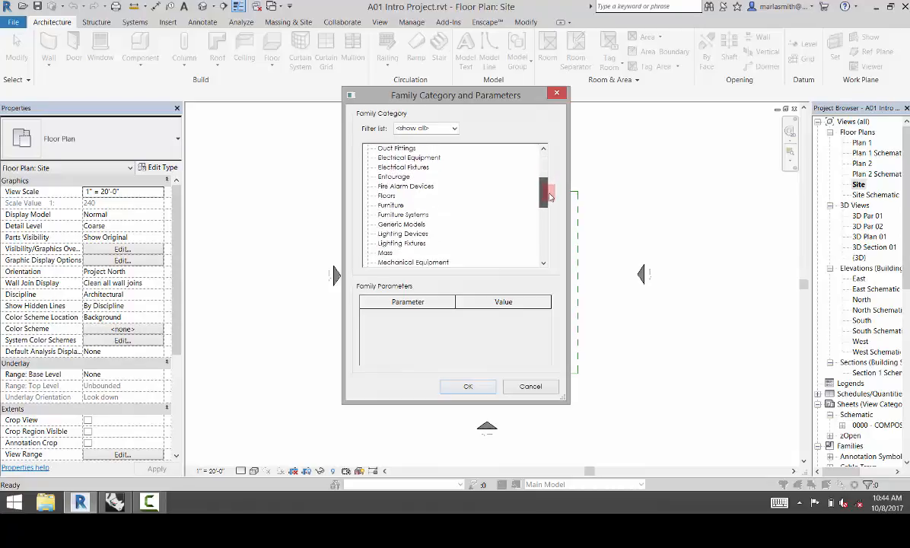
{"action": "left_click", "coordinate": [401, 224]}
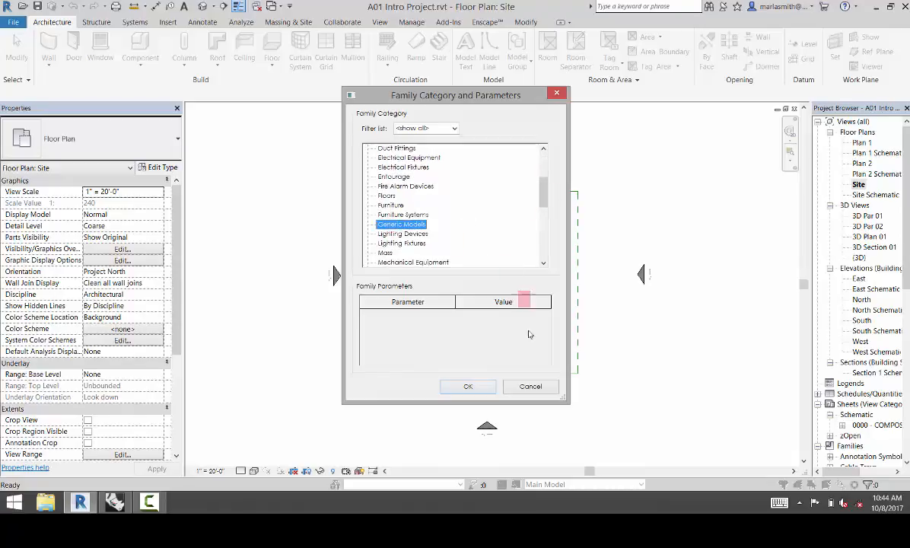
{"action": "left_click", "coordinate": [468, 387]}
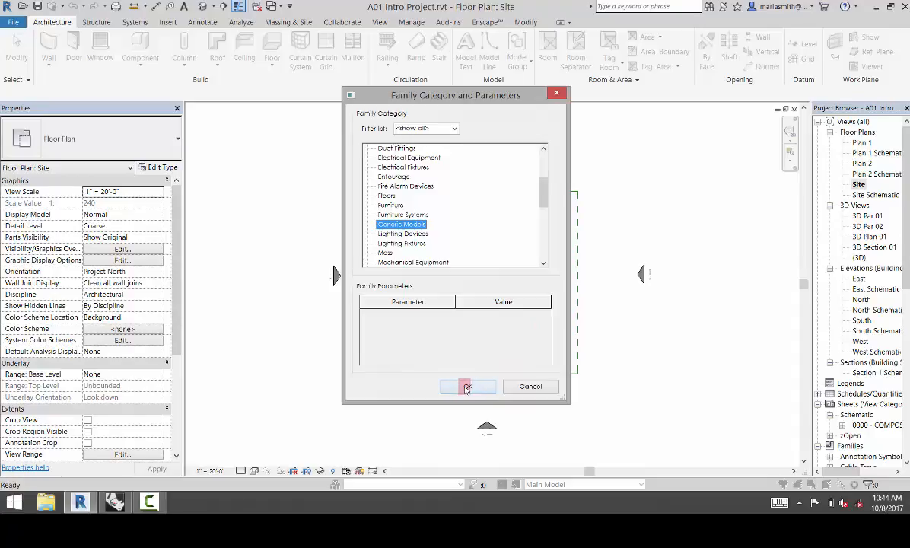
{"action": "left_click", "coordinate": [467, 386]}
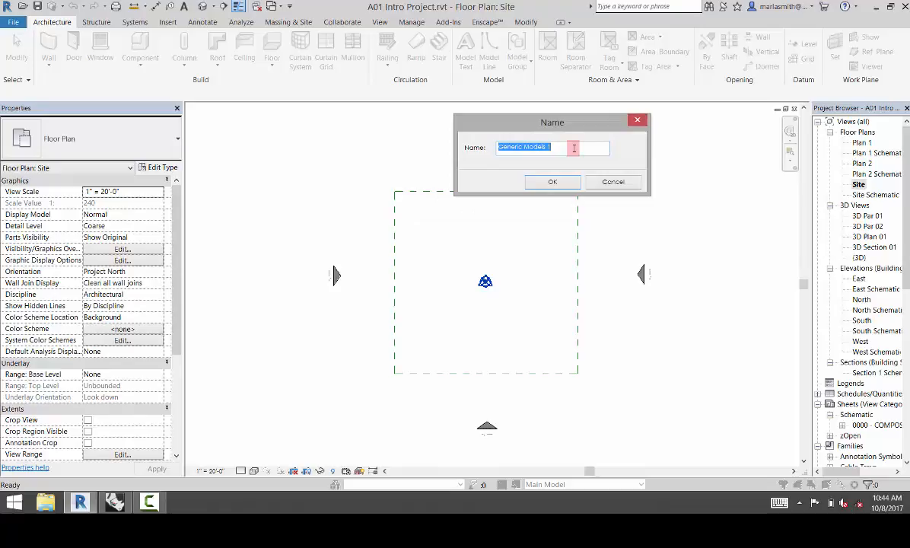
{"action": "type", "text": "From"}
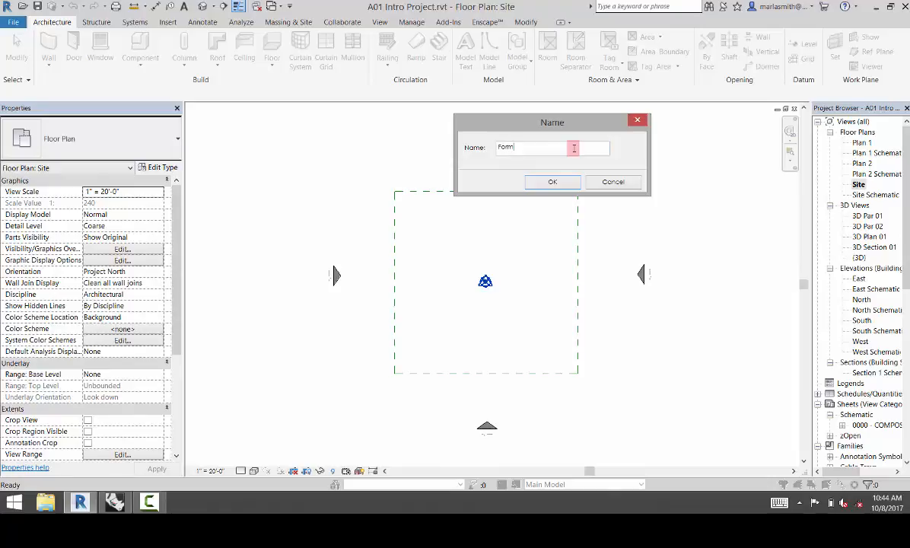
{"action": "left_click", "coordinate": [553, 181]}
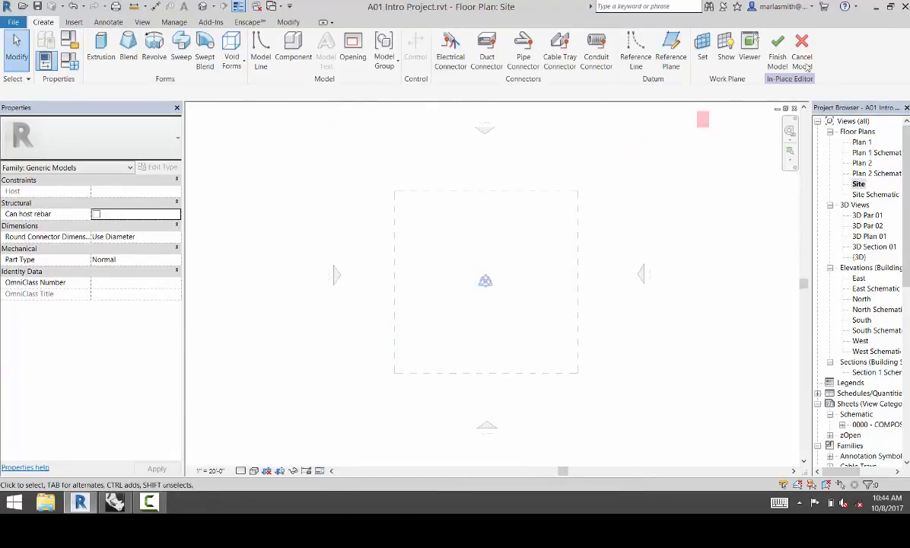
{"action": "mouse_move", "coordinate": [777, 46]}
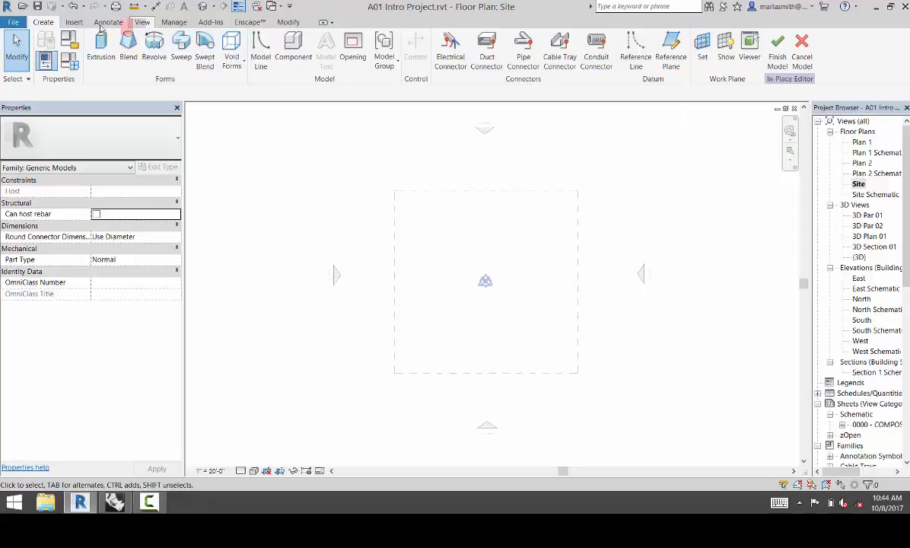
Import form 1.sat from the Desktop via Import CAD into the in-place model
{"action": "left_click", "coordinate": [74, 21]}
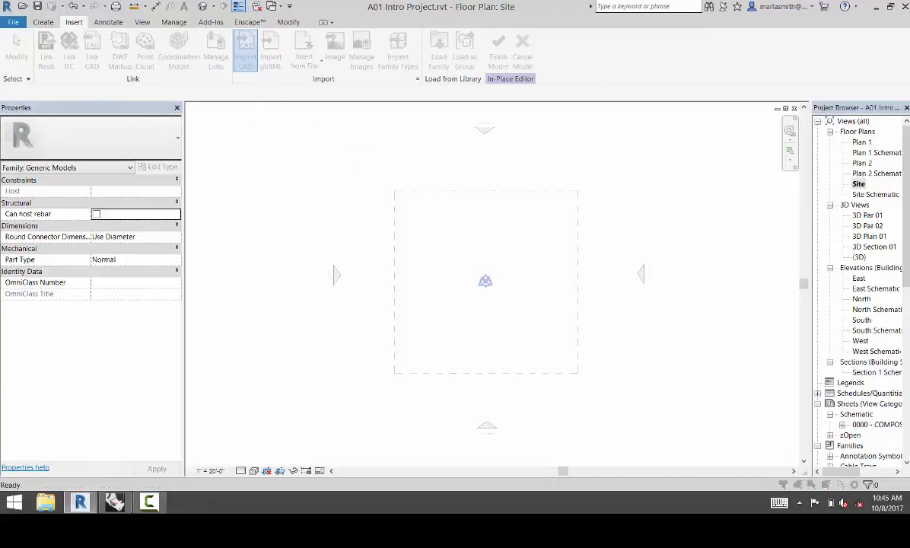
{"action": "left_click", "coordinate": [245, 45]}
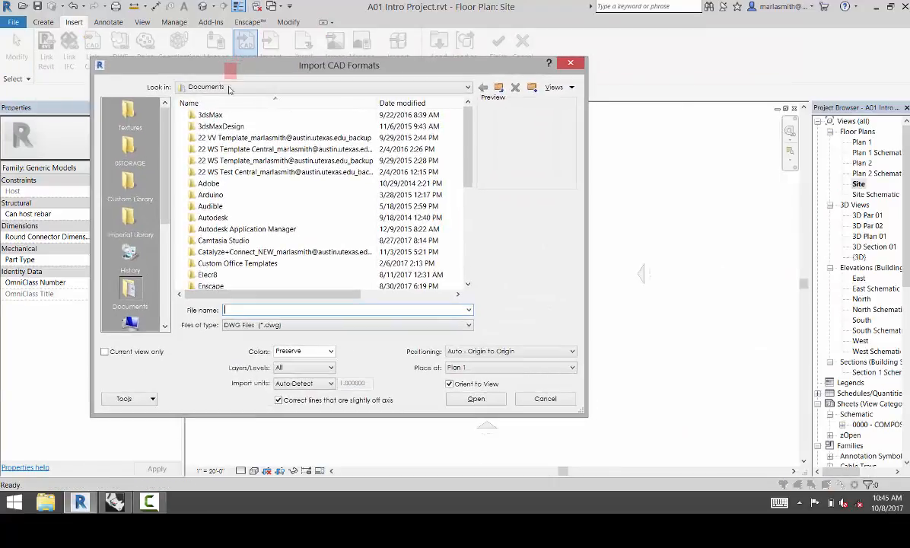
{"action": "left_click", "coordinate": [467, 86]}
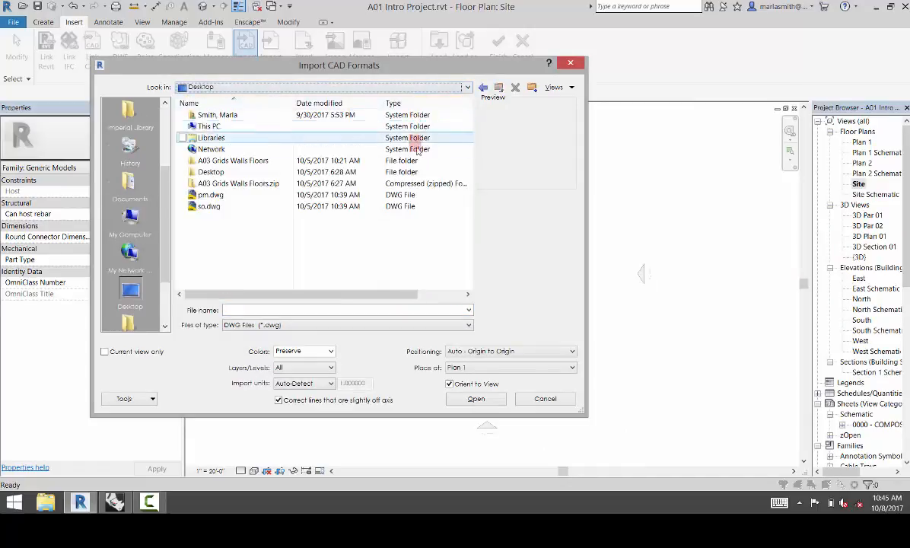
{"action": "left_click", "coordinate": [468, 325]}
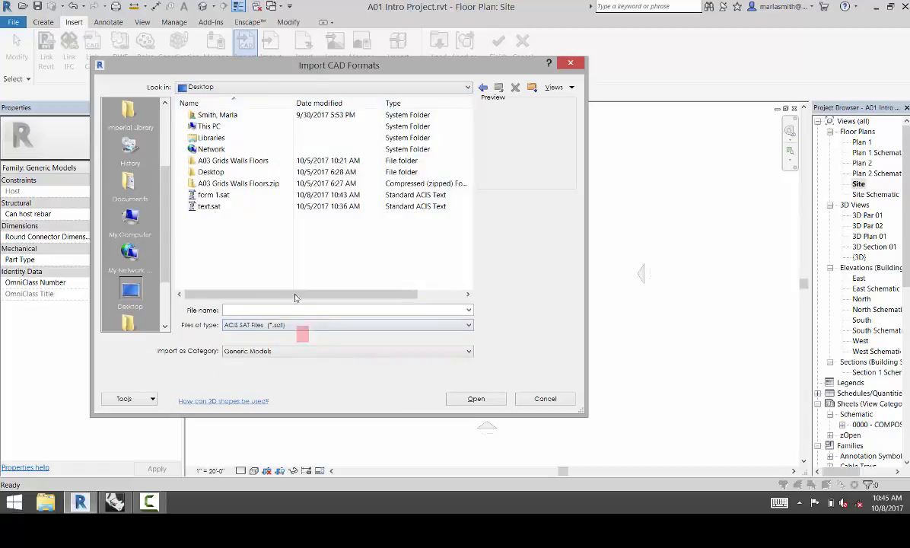
{"action": "left_click", "coordinate": [214, 194]}
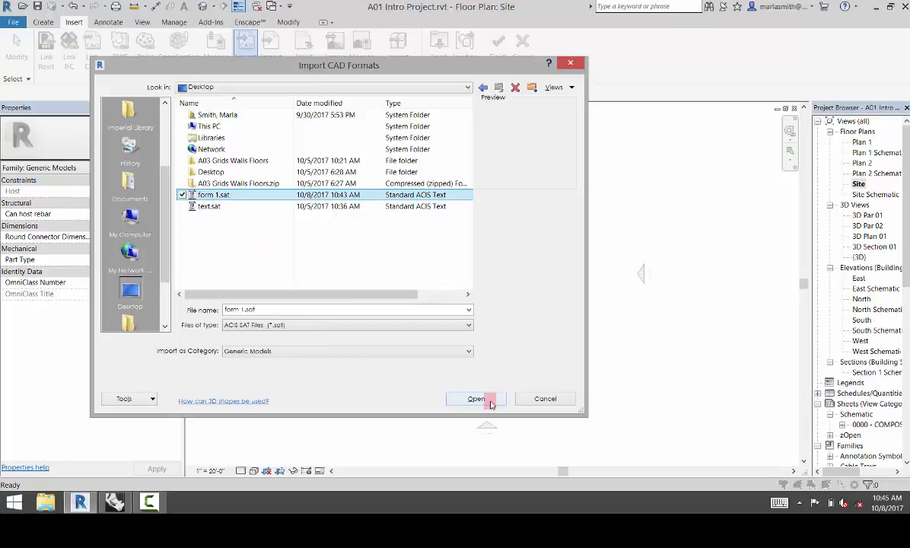
{"action": "left_click", "coordinate": [476, 399]}
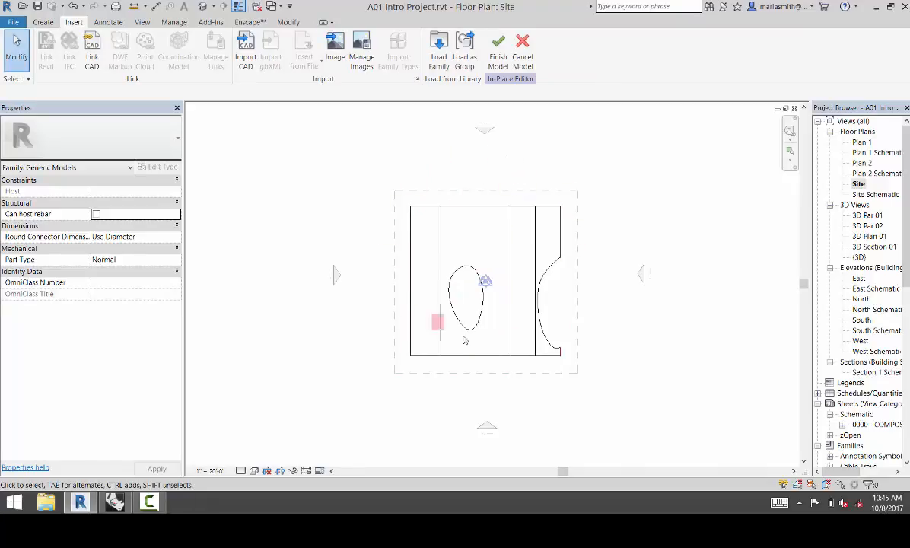
{"action": "mouse_move", "coordinate": [498, 44]}
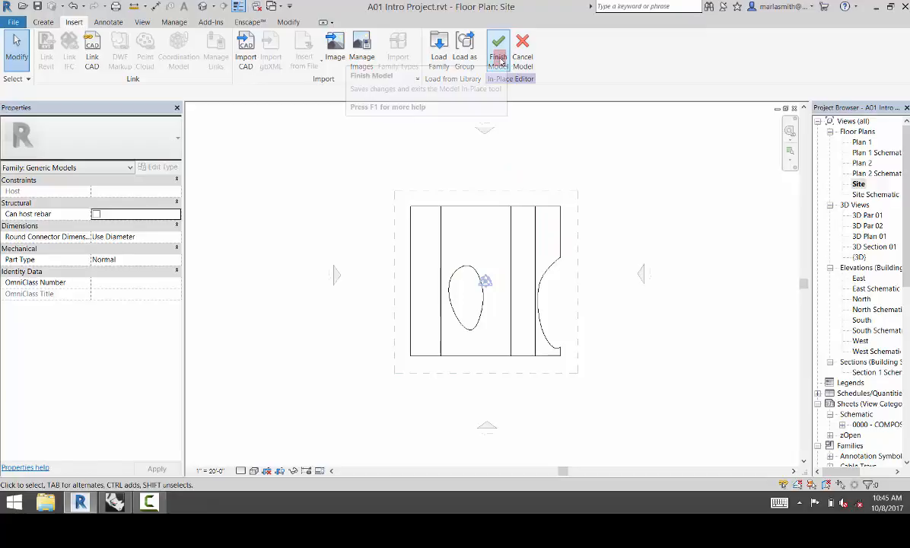
Finish the in-place model and show the wavy form in the Default 3D View
{"action": "left_click", "coordinate": [498, 41]}
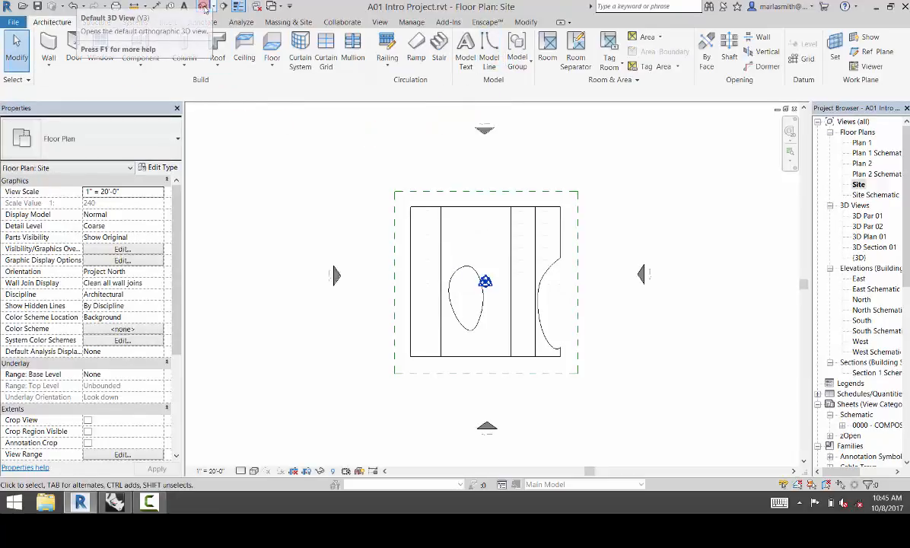
{"action": "left_click", "coordinate": [204, 6]}
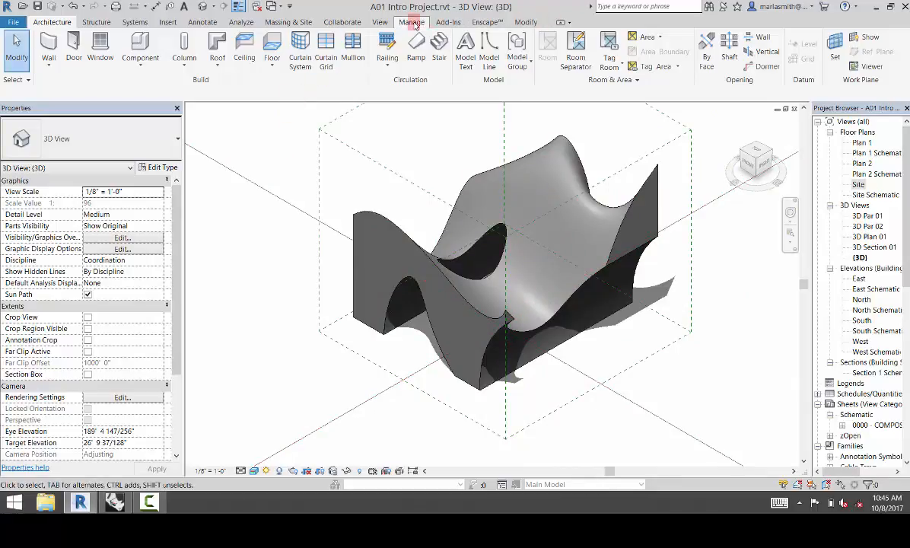
{"action": "left_click", "coordinate": [412, 21]}
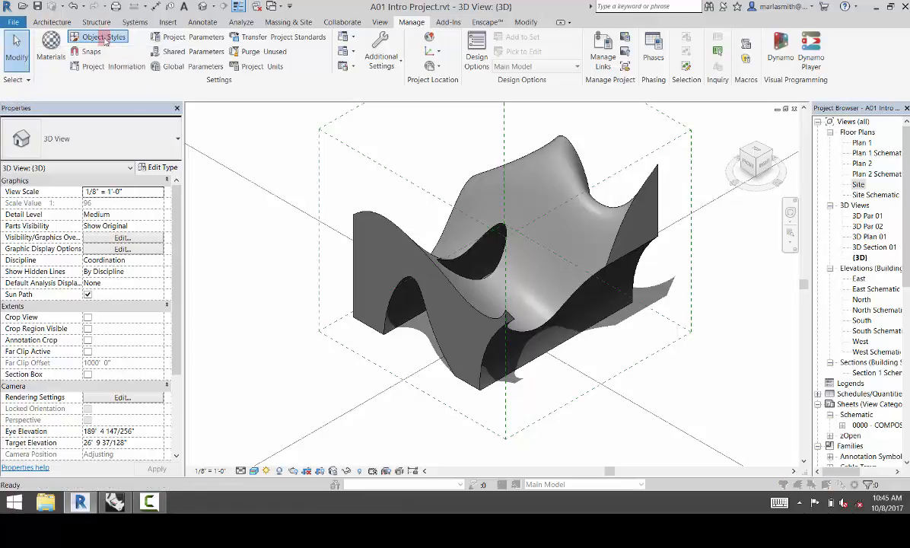
Open Object Styles and select the Material cell for Generic Models
{"action": "left_click", "coordinate": [104, 36]}
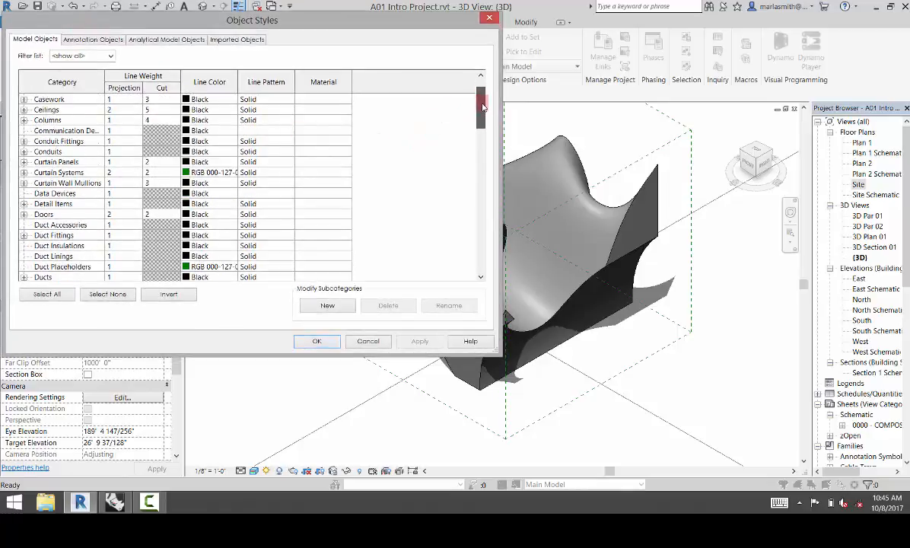
{"action": "scroll", "scroll_direction": "down", "scroll_amount": 3}
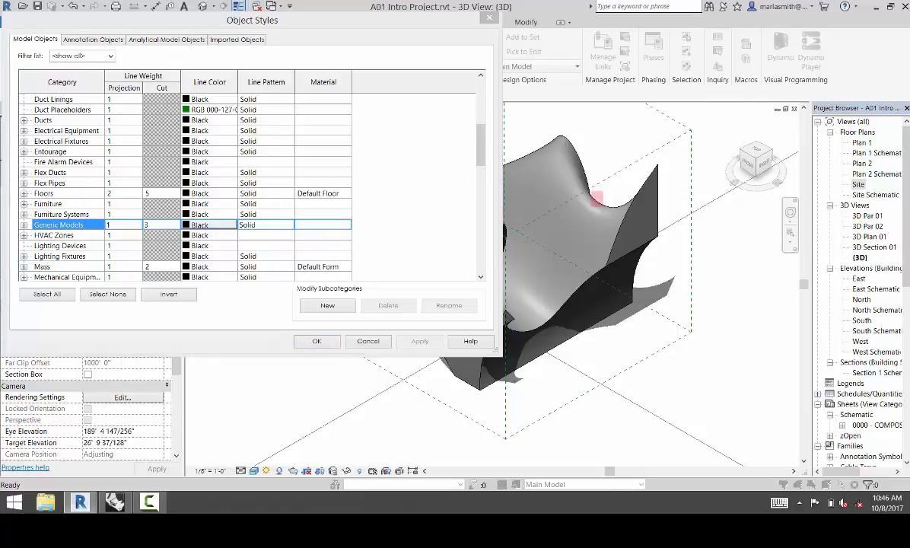
{"action": "left_click", "coordinate": [323, 224]}
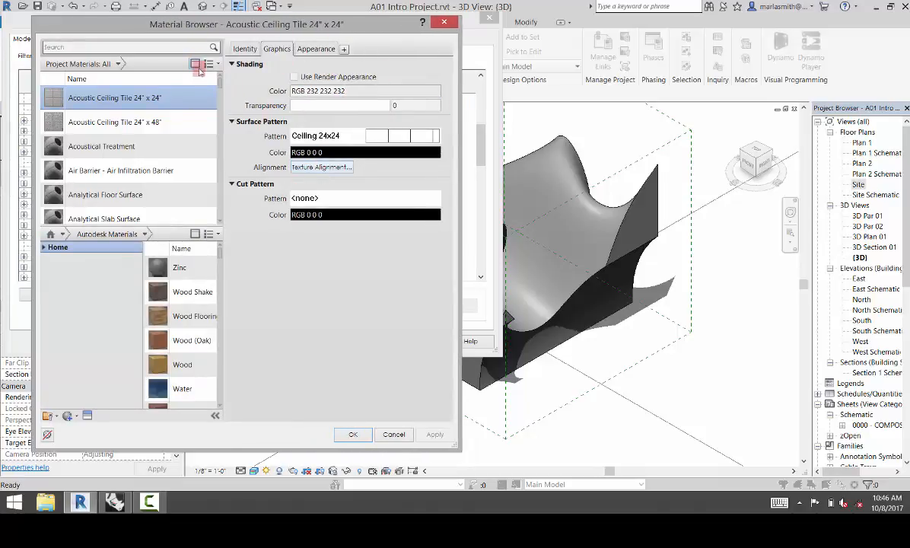
{"action": "mouse_move", "coordinate": [195, 64]}
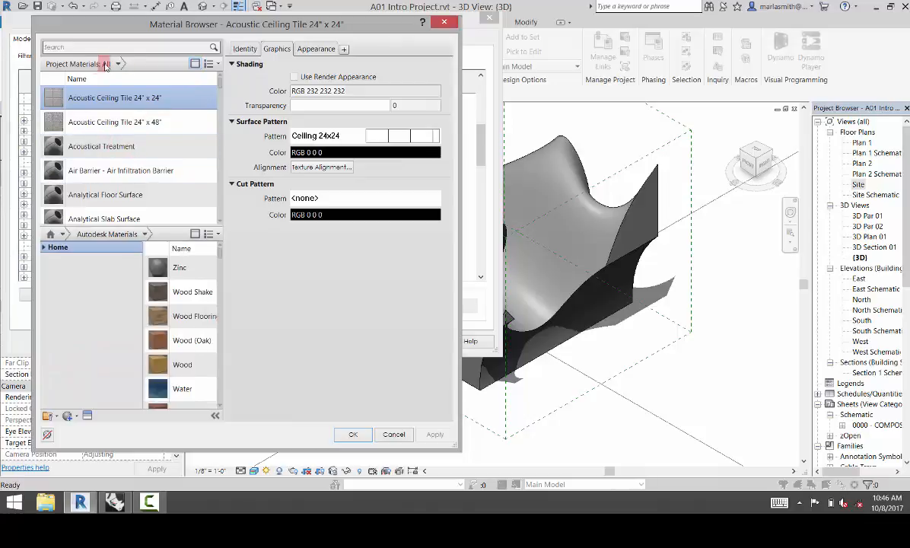
Assign Aluminum, Anodized Red to Generic Models, then orbit to view the dark red form
{"action": "left_click", "coordinate": [105, 63]}
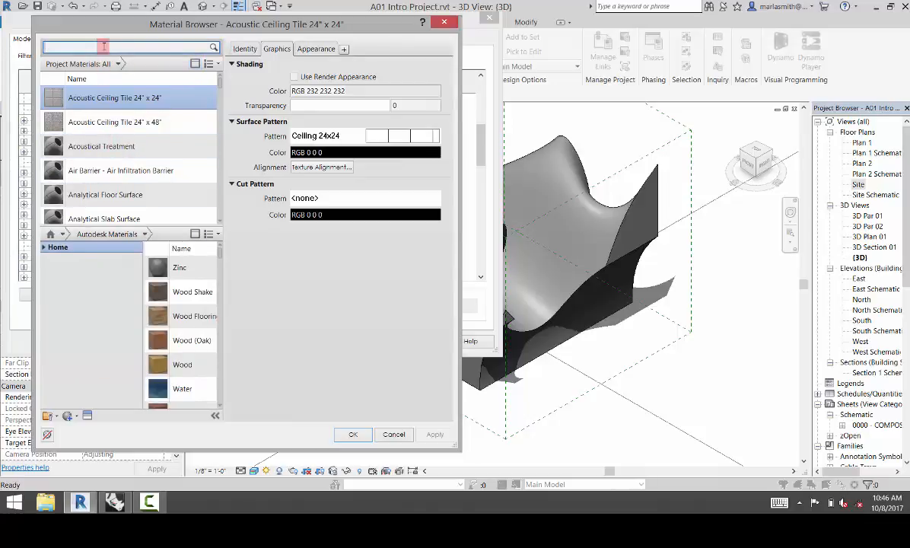
{"action": "type", "text": "aluminum"}
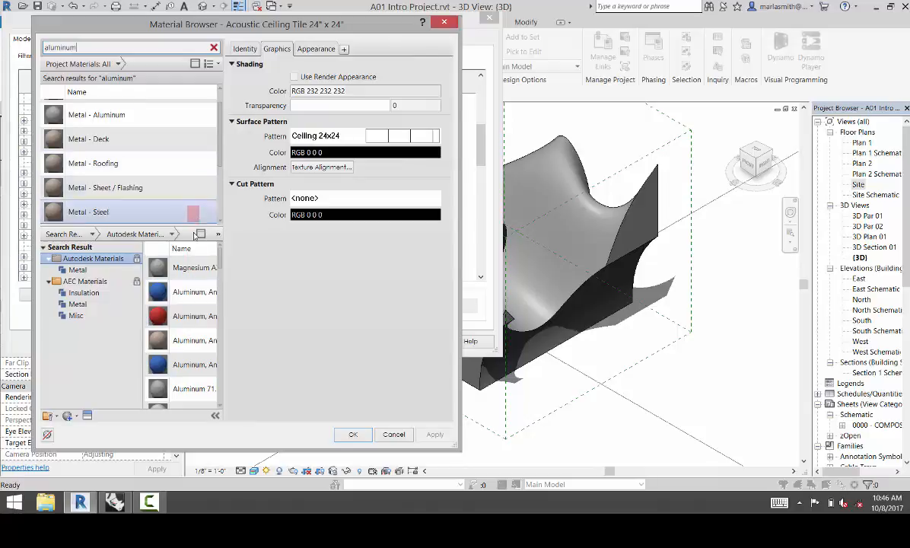
{"action": "left_click", "coordinate": [190, 315]}
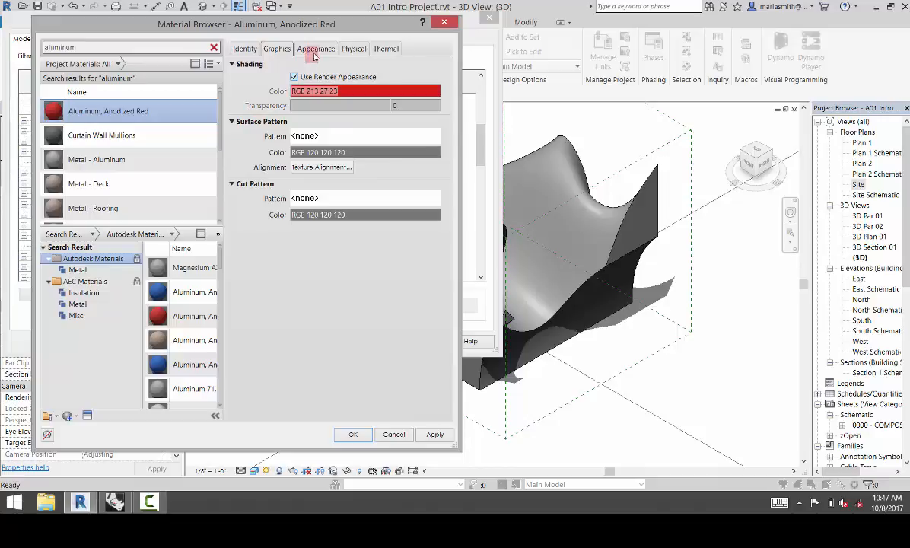
{"action": "left_click", "coordinate": [316, 49]}
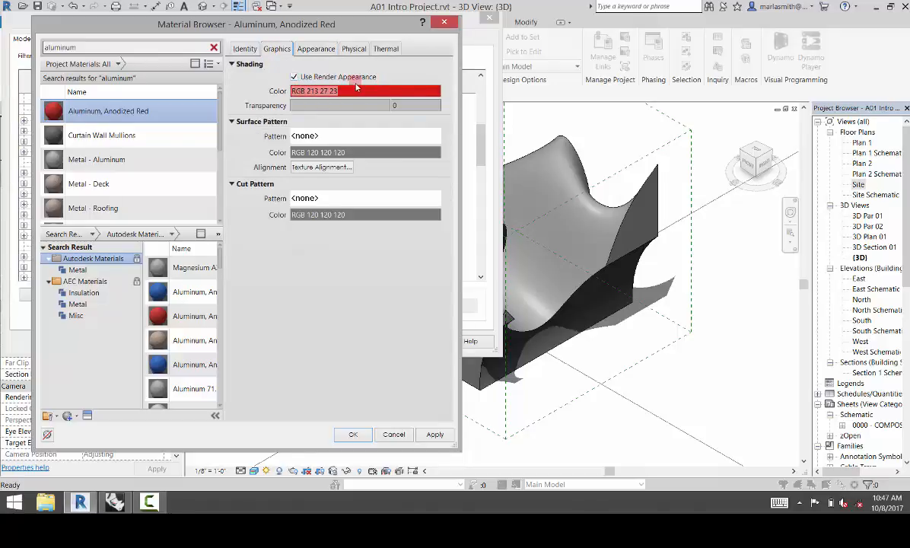
{"action": "left_click", "coordinate": [354, 435]}
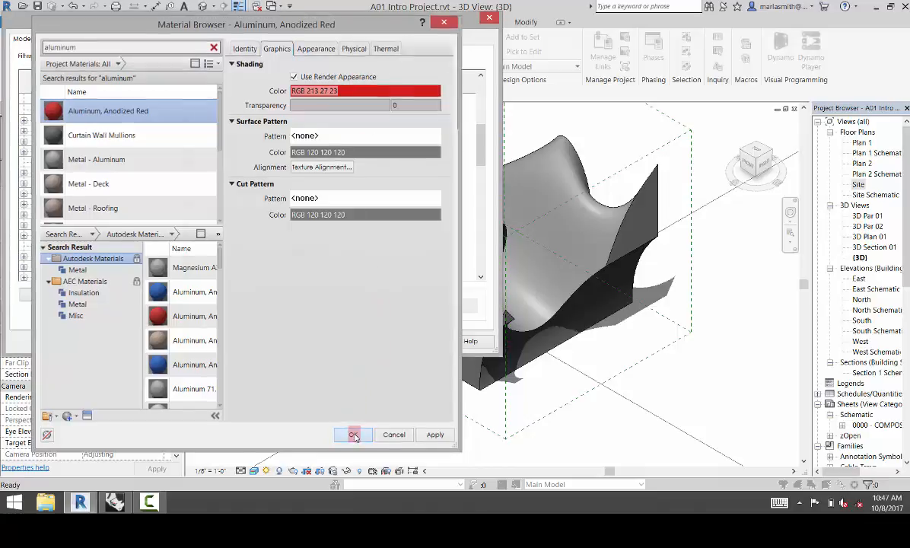
{"action": "left_click", "coordinate": [353, 434]}
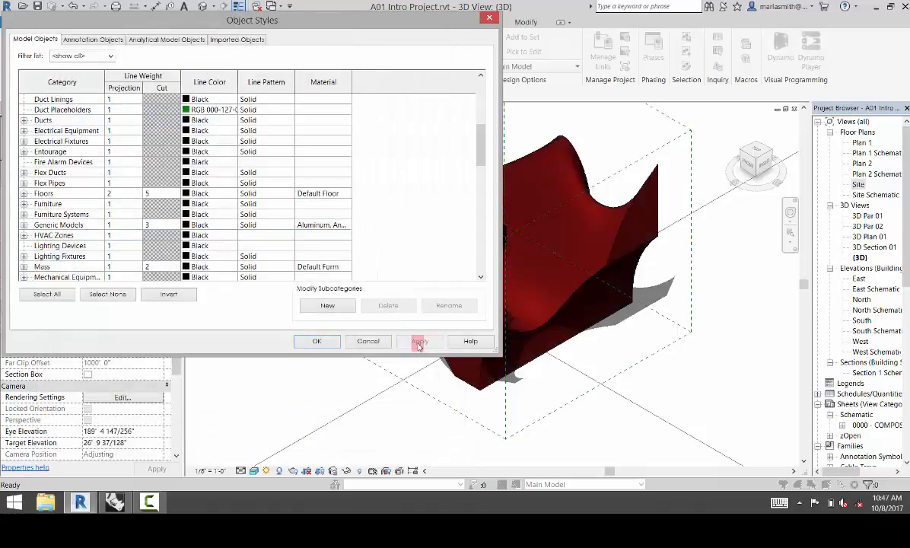
{"action": "left_click", "coordinate": [317, 341]}
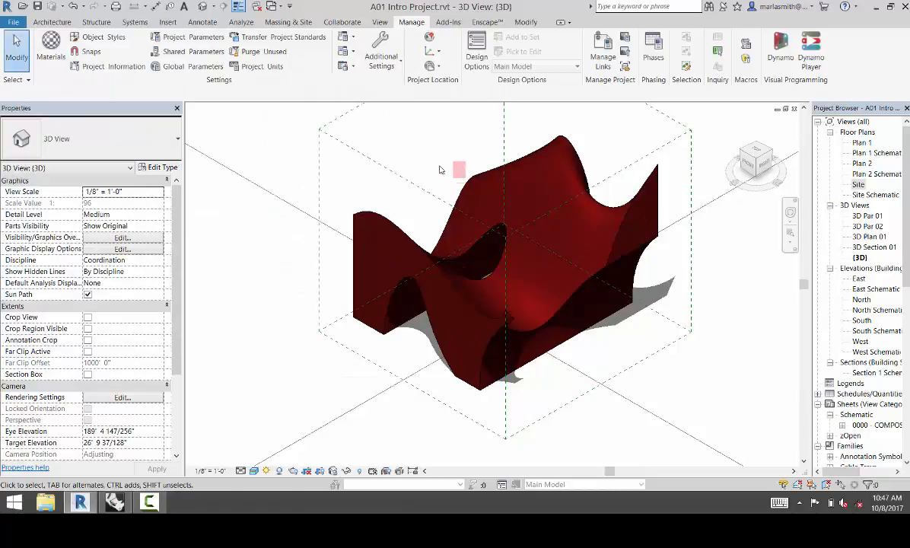
{"action": "mouse_move", "coordinate": [435, 160]}
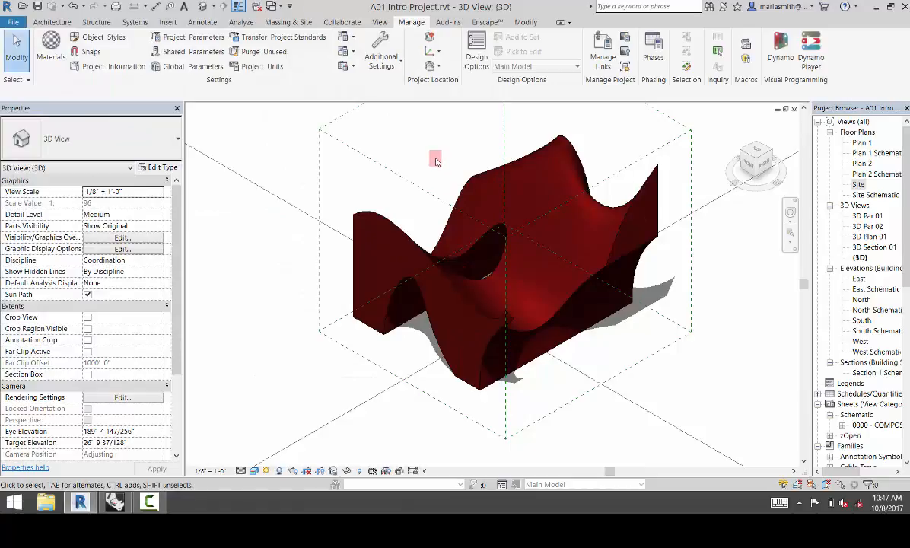
{"action": "left_click_drag", "start_coordinate": [436, 157], "coordinate": [429, 190]}
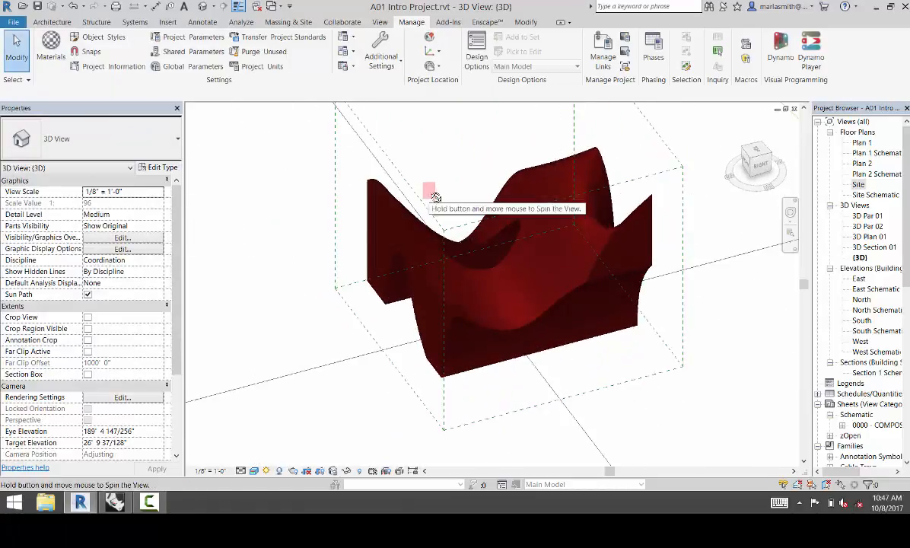
{"action": "left_click_drag", "start_coordinate": [428, 190], "coordinate": [541, 304]}
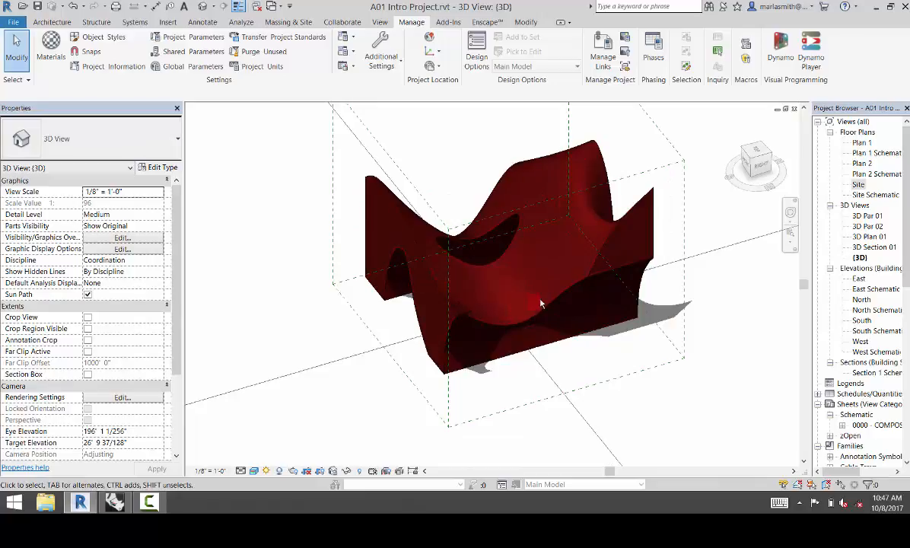
{"action": "left_click_drag", "start_coordinate": [540, 303], "coordinate": [510, 394]}
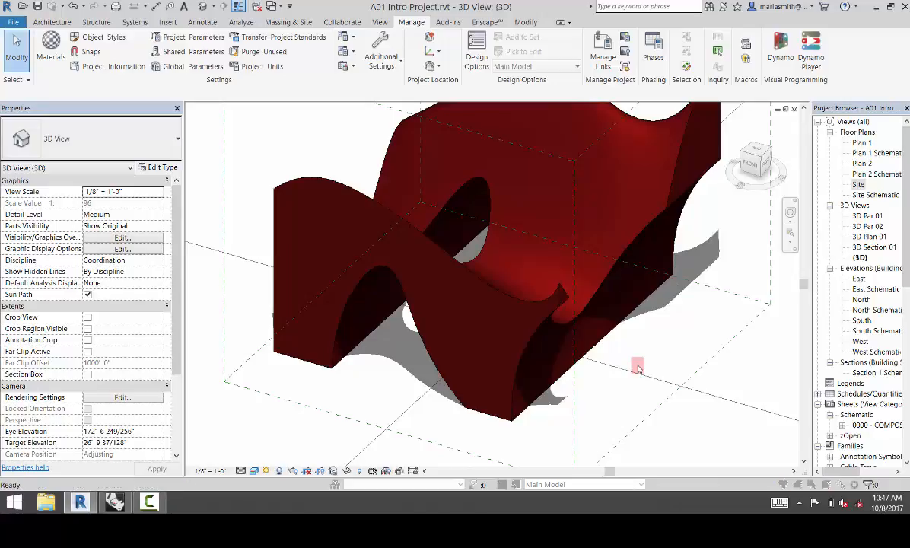
Set the Generic Models projection surface pattern override to a green fill in Visibility/Graphics
{"action": "left_click", "coordinate": [121, 237]}
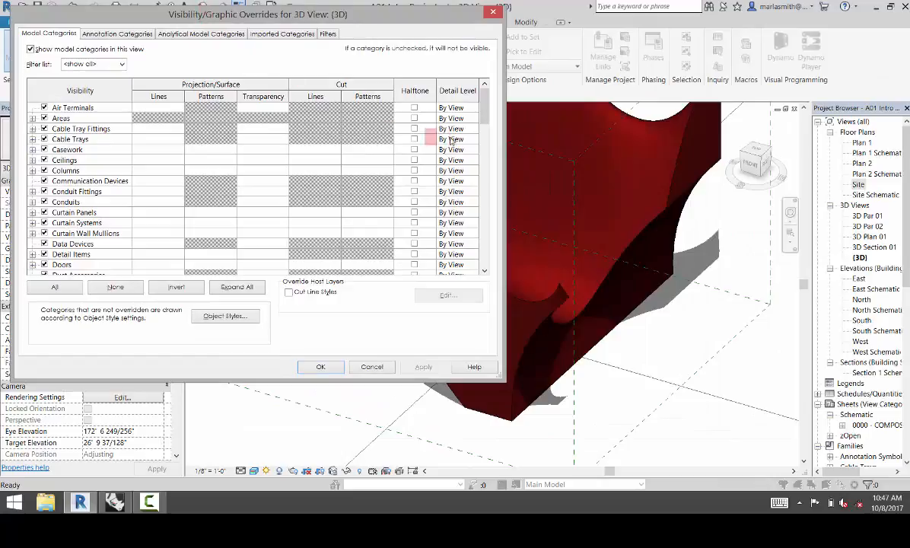
{"action": "scroll", "scroll_direction": "down", "scroll_amount": 3}
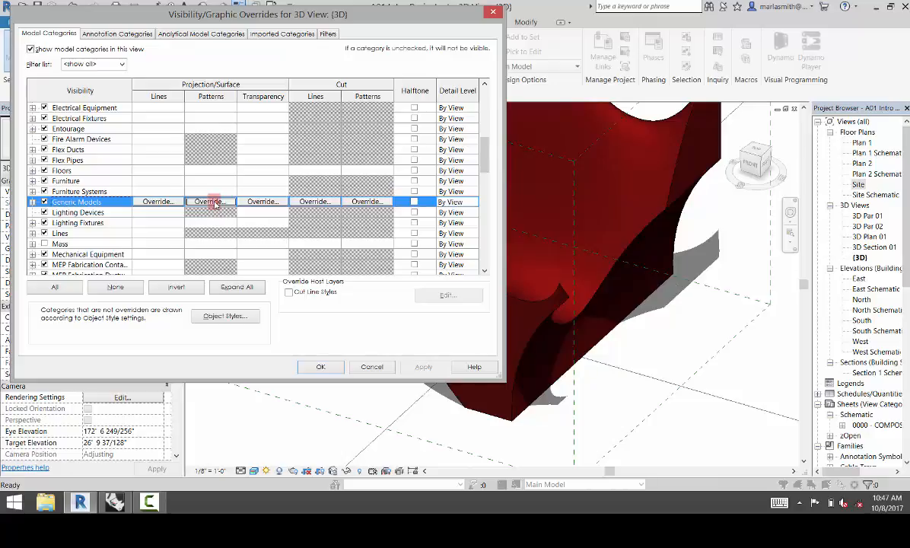
{"action": "left_click", "coordinate": [210, 201]}
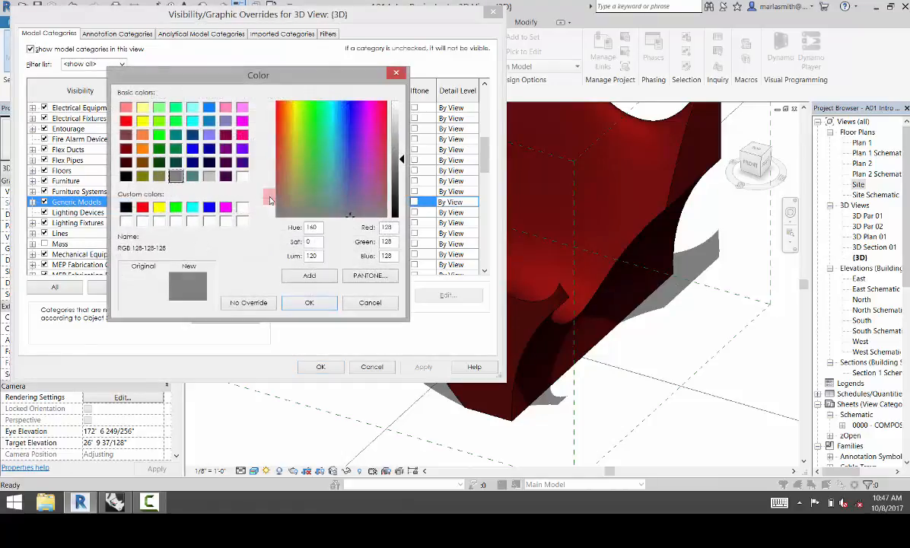
{"action": "left_click", "coordinate": [160, 149]}
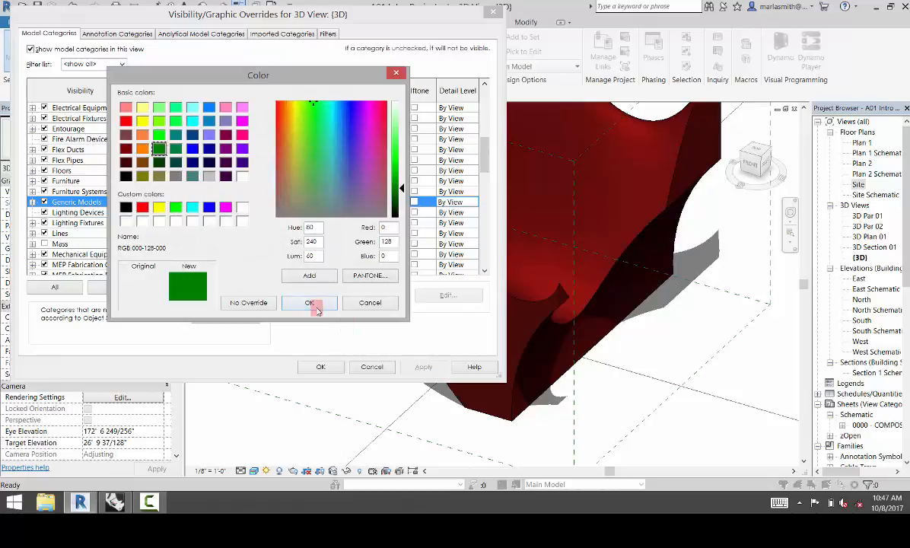
{"action": "left_click", "coordinate": [310, 303]}
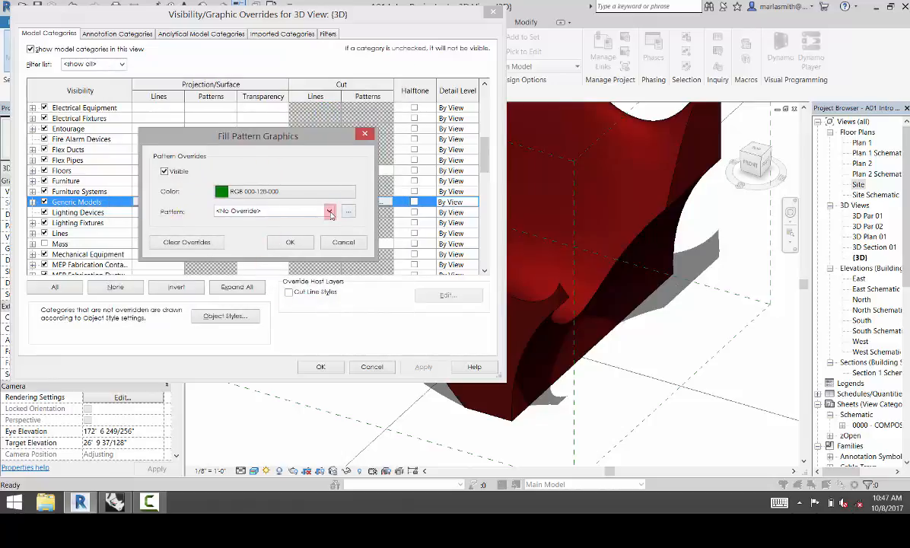
{"action": "left_click", "coordinate": [329, 210]}
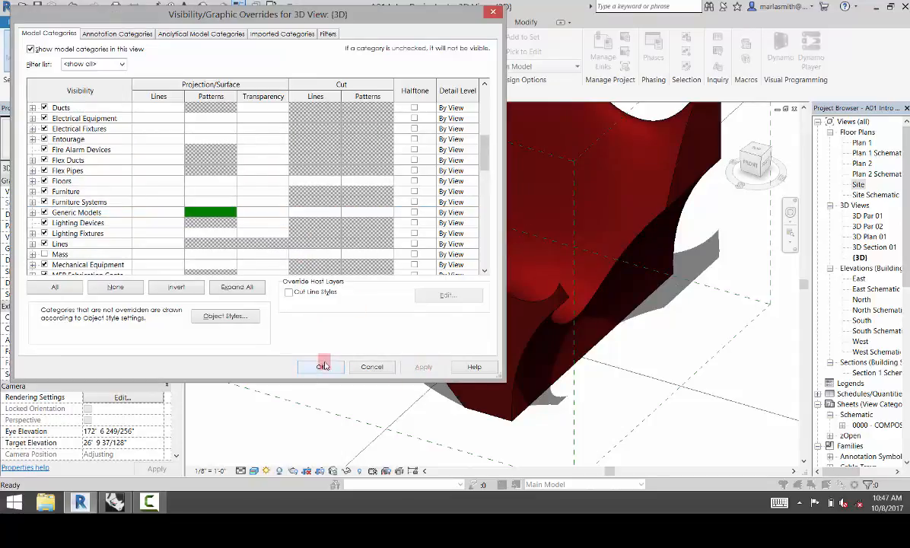
{"action": "left_click", "coordinate": [321, 366]}
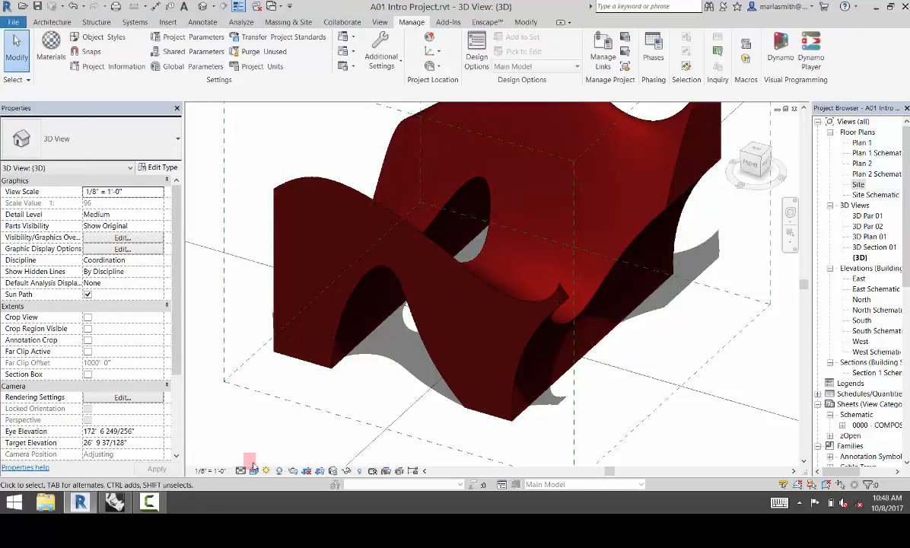
{"action": "mouse_move", "coordinate": [255, 471]}
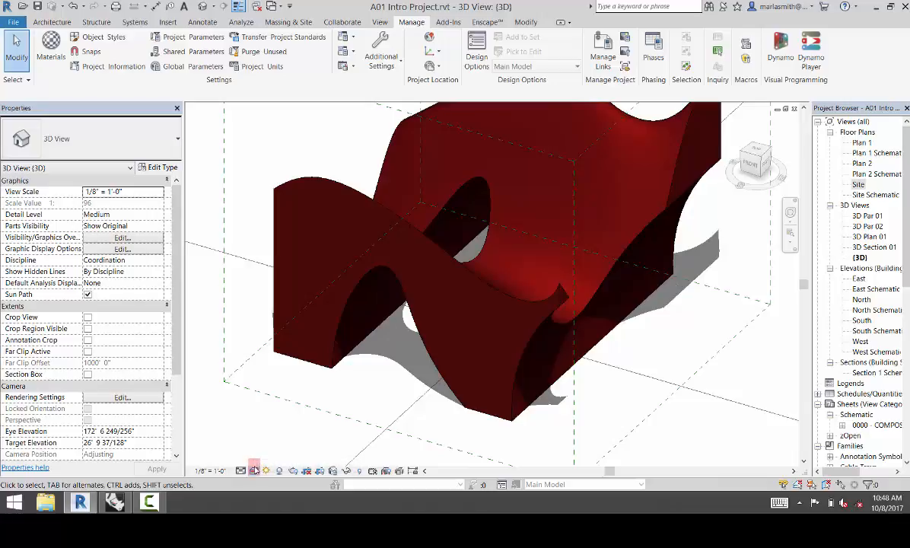
{"action": "mouse_move", "coordinate": [255, 471]}
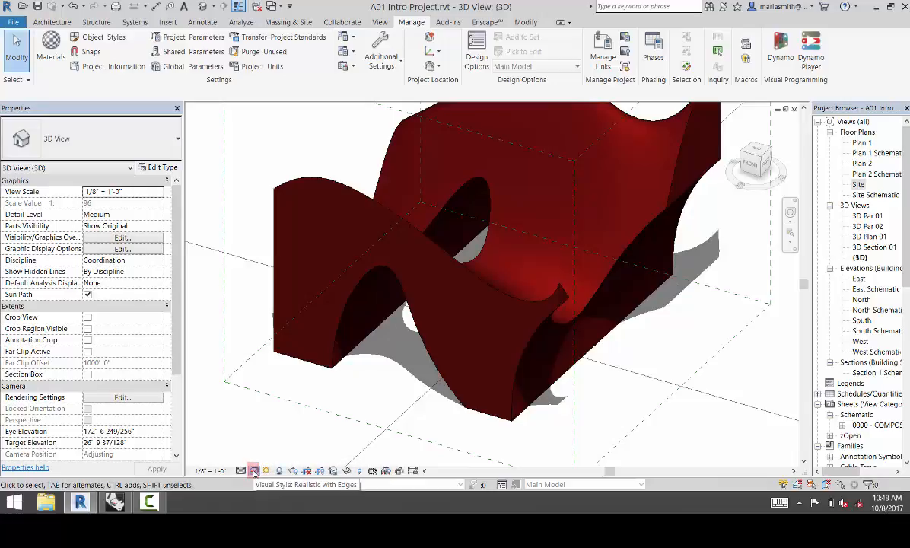
Preview the form in Shaded, switch back to Realistic, and reopen Visibility/Graphics
{"action": "left_click", "coordinate": [253, 471]}
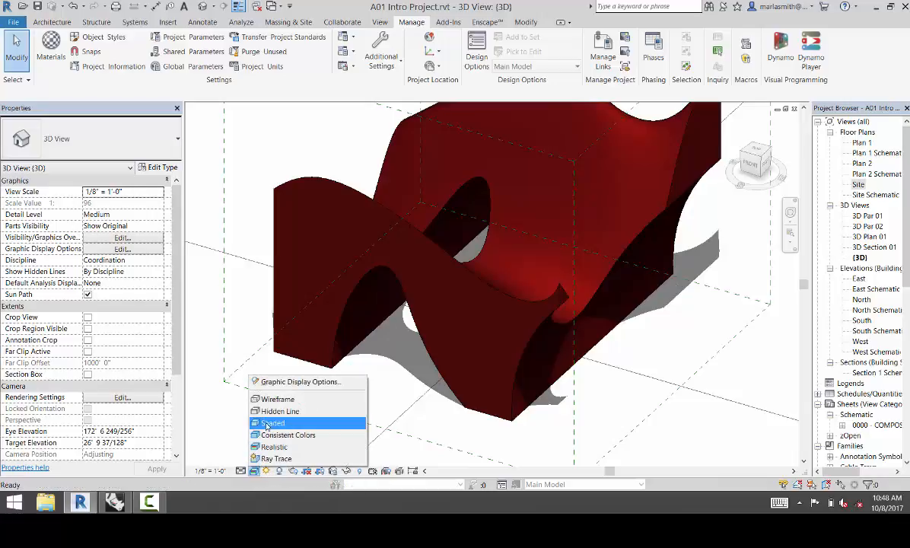
{"action": "left_click", "coordinate": [272, 422]}
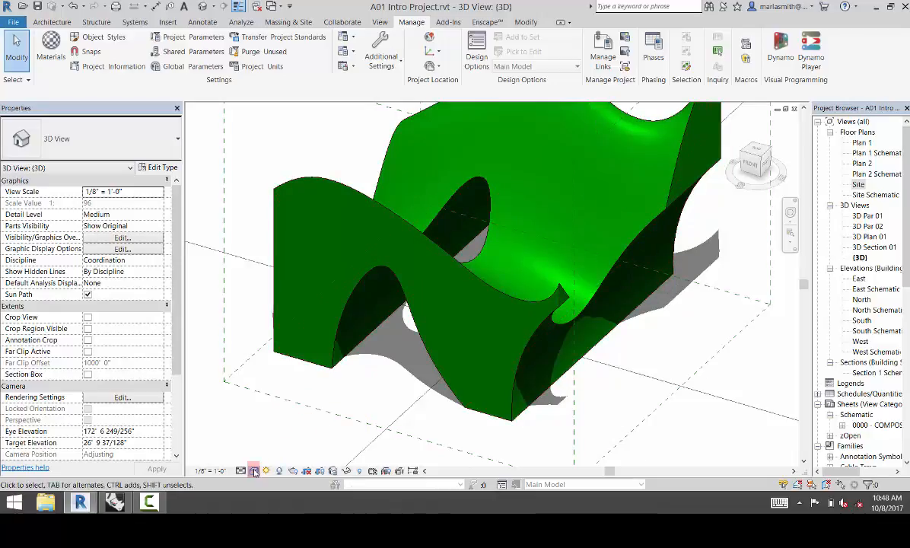
{"action": "left_click", "coordinate": [253, 470]}
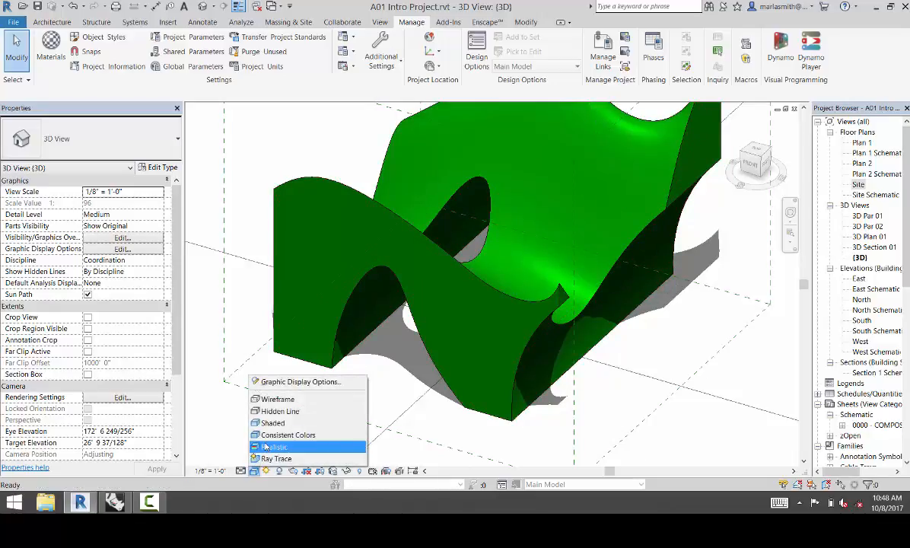
{"action": "left_click", "coordinate": [274, 447]}
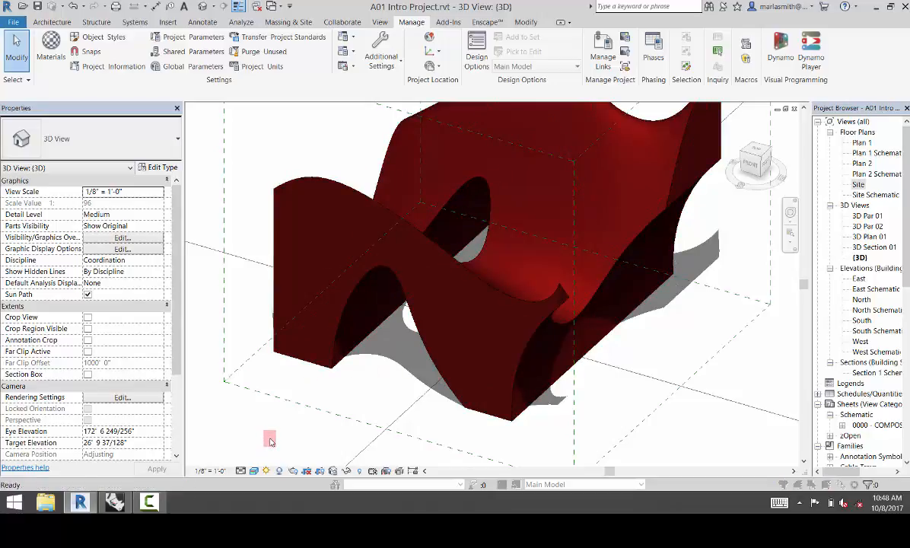
{"action": "left_click", "coordinate": [121, 237]}
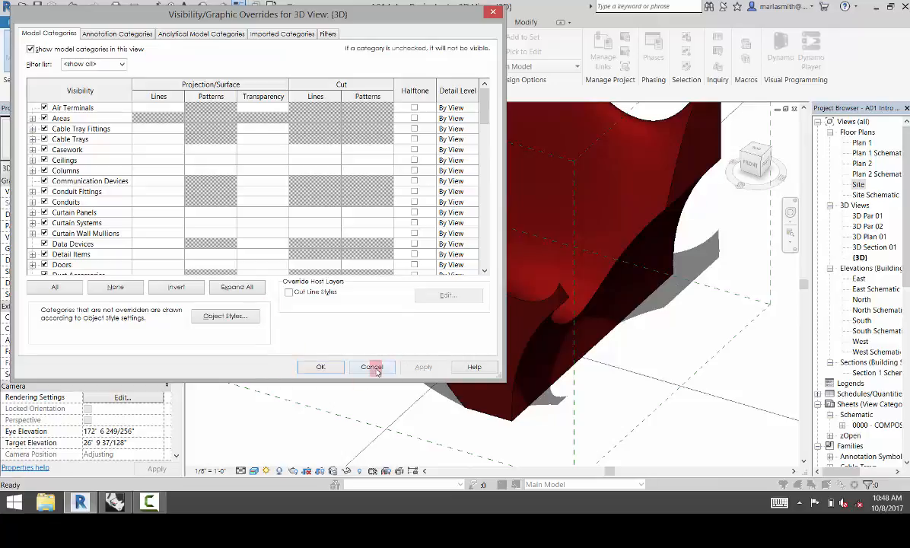
Review the Generic Models Aluminum, Anodized Red material graphics and appearance, cancelling all dialogs
{"action": "left_click", "coordinate": [372, 367]}
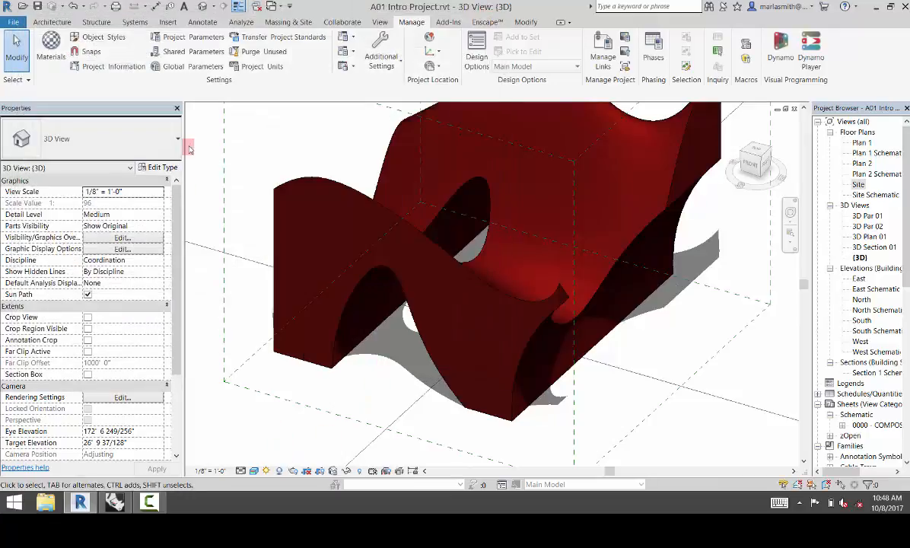
{"action": "mouse_move", "coordinate": [320, 127]}
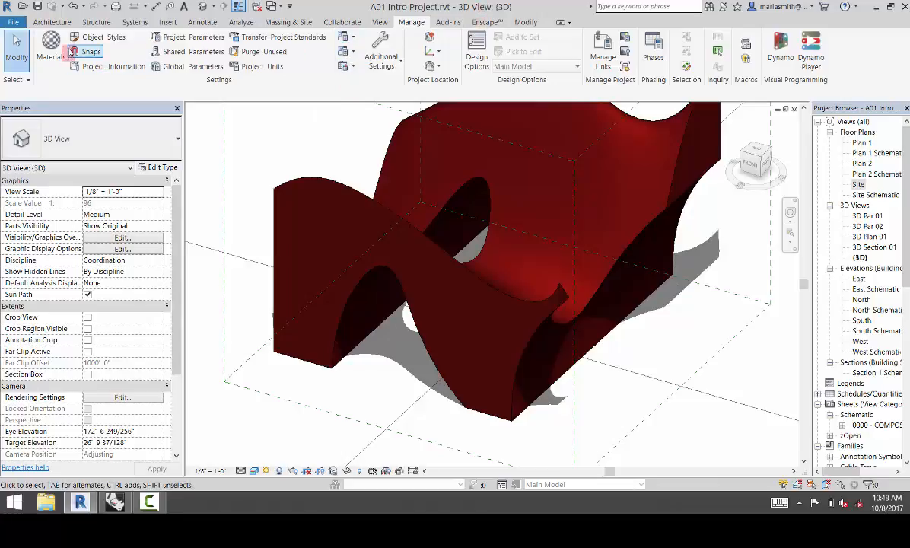
{"action": "left_click", "coordinate": [101, 36]}
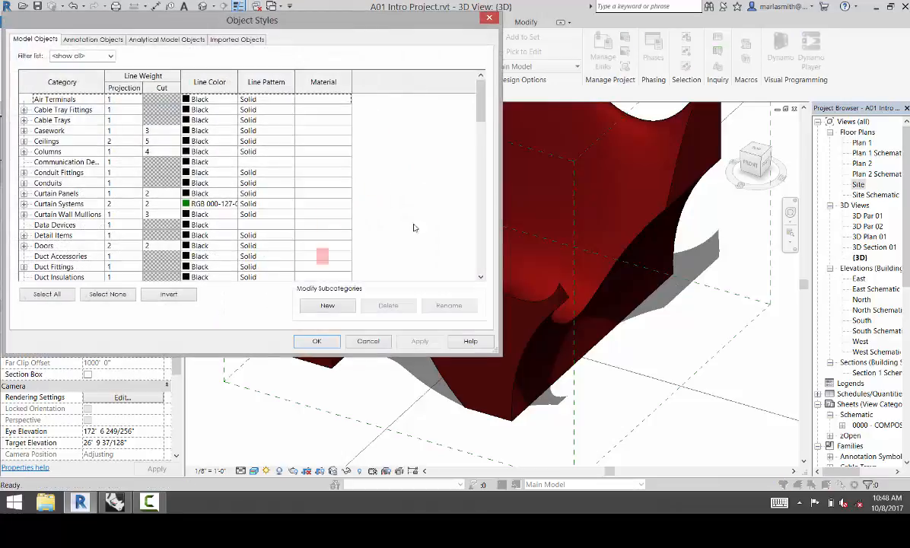
{"action": "scroll", "scroll_direction": "down", "scroll_amount": 3}
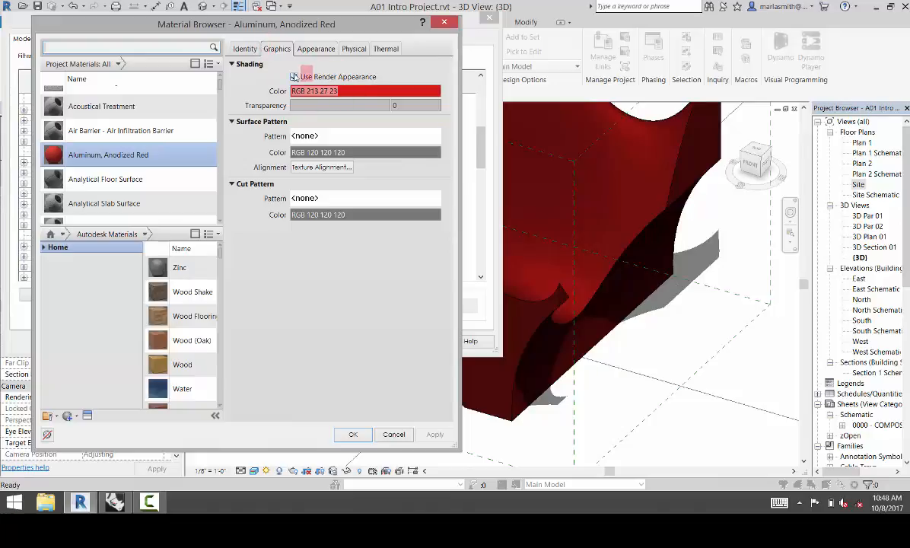
{"action": "left_click", "coordinate": [295, 76]}
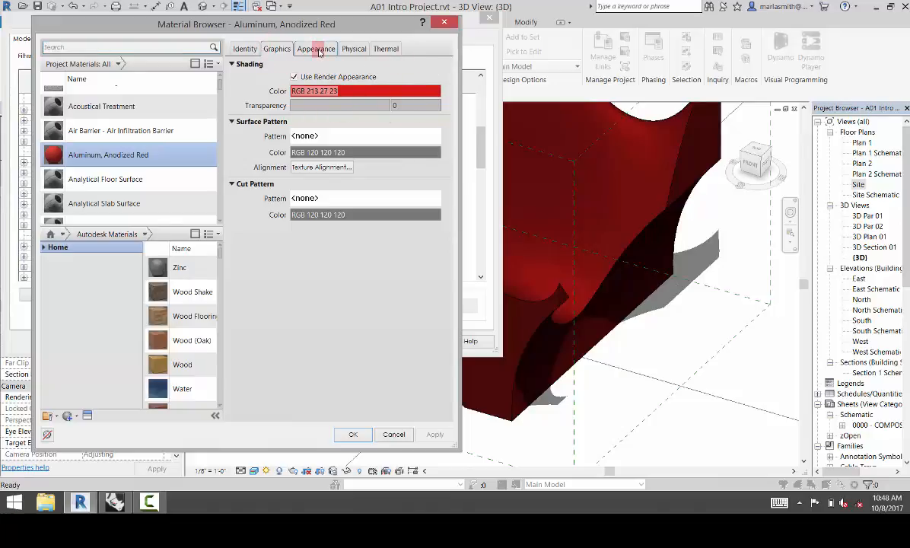
{"action": "left_click", "coordinate": [315, 48]}
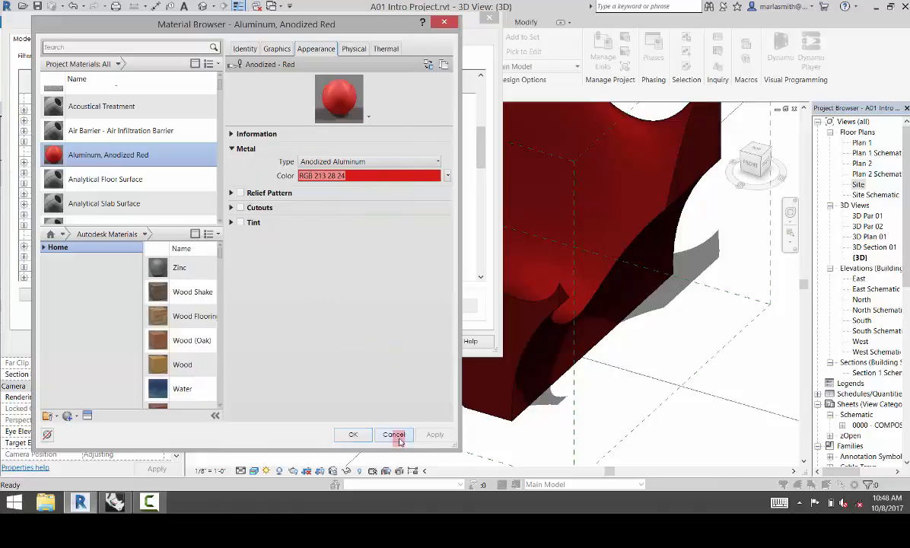
{"action": "left_click", "coordinate": [393, 434]}
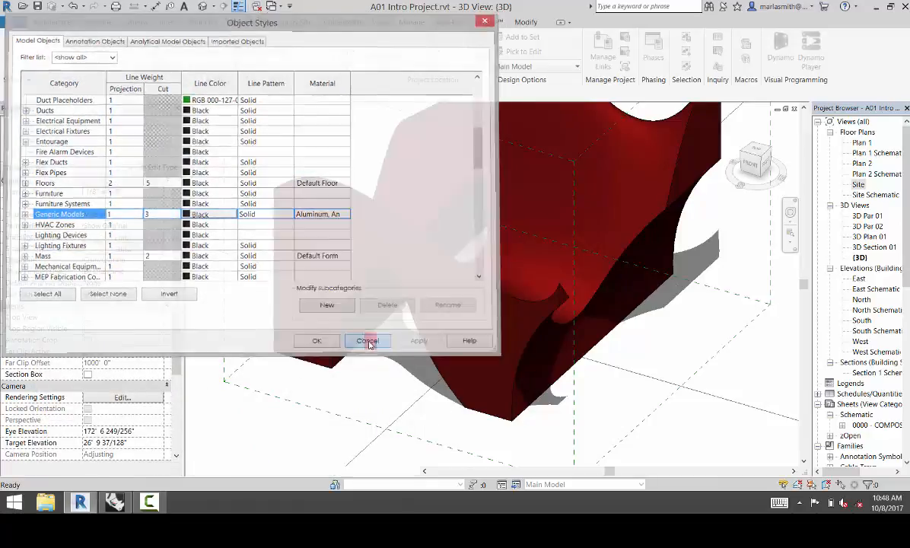
{"action": "left_click", "coordinate": [368, 340]}
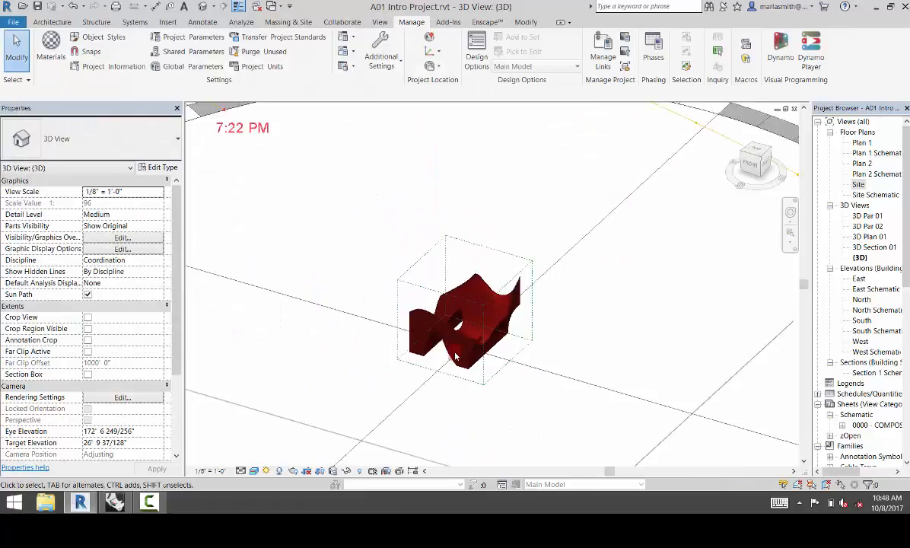
Turn the sun path off, enable the view's section box, and select it for resizing
{"action": "left_click", "coordinate": [268, 470]}
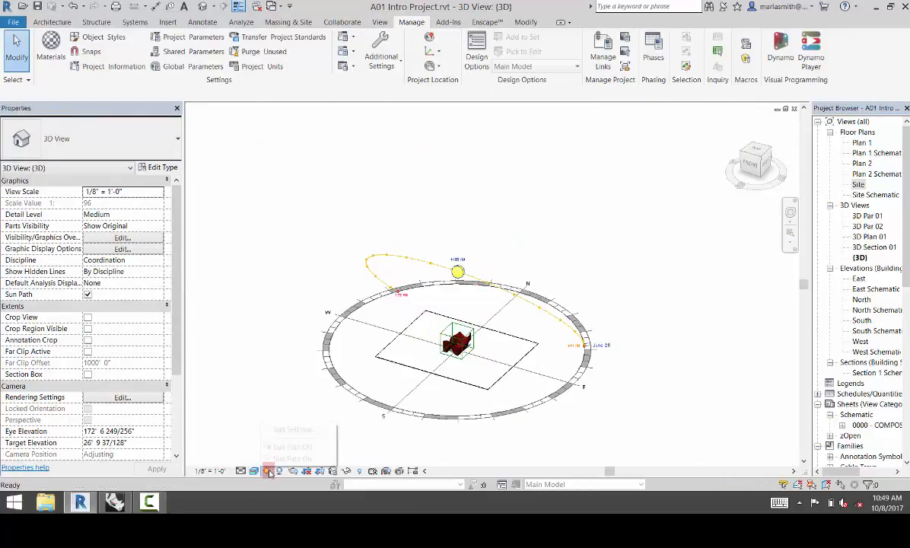
{"action": "left_click", "coordinate": [268, 471]}
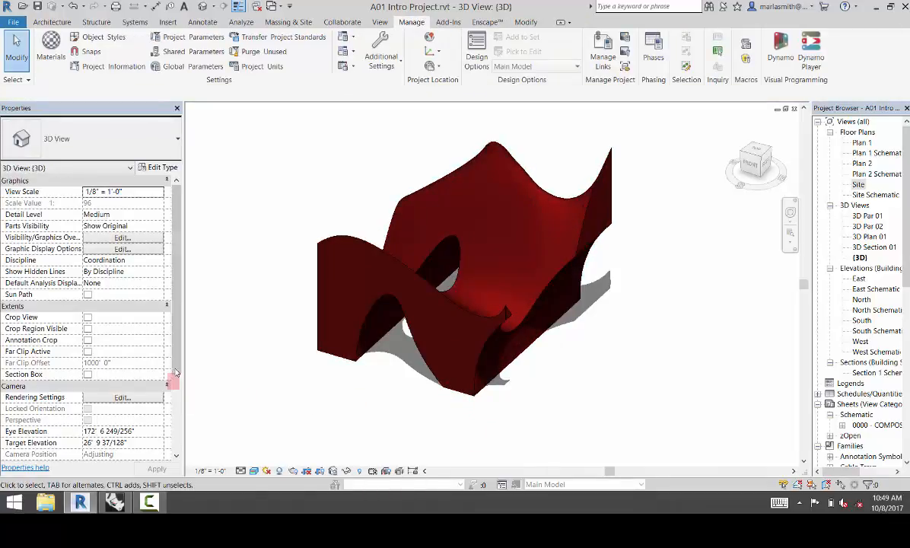
{"action": "scroll", "scroll_direction": "down", "scroll_amount": 3}
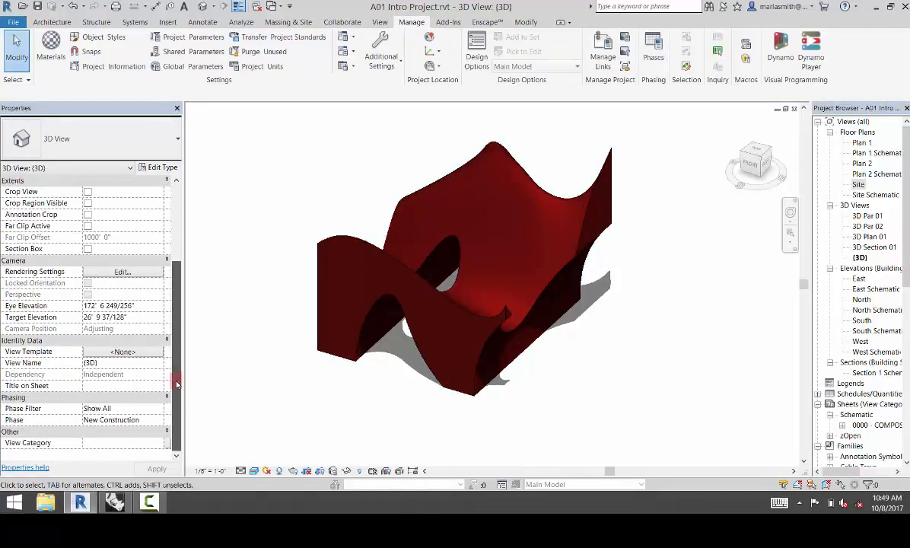
{"action": "left_click", "coordinate": [88, 249]}
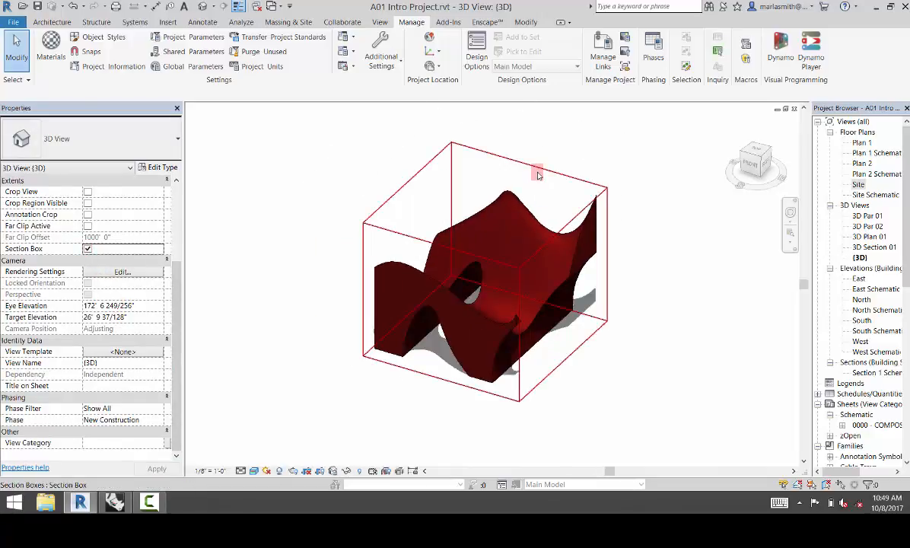
{"action": "left_click", "coordinate": [539, 174]}
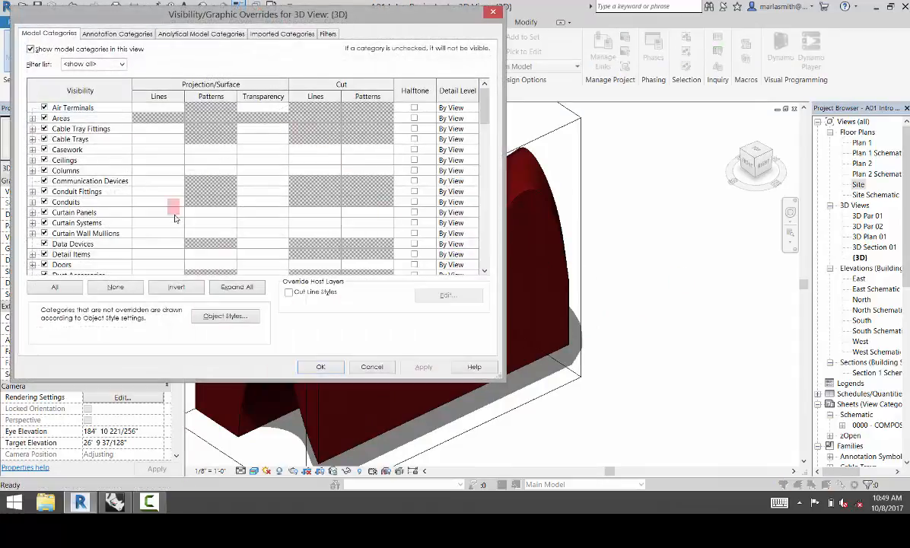
Override the Generic Models cut pattern to a white Solid fill and apply
{"action": "scroll", "scroll_direction": "down", "scroll_amount": 3}
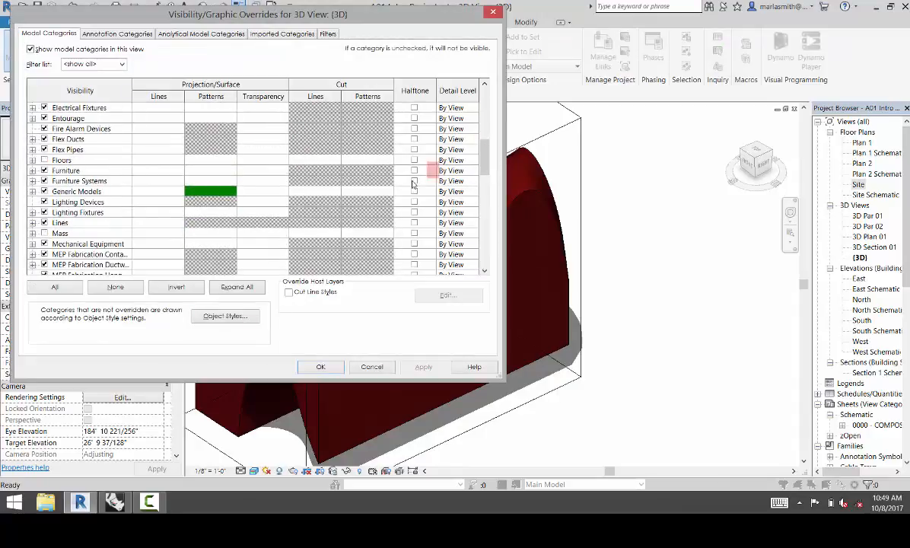
{"action": "left_click", "coordinate": [211, 191]}
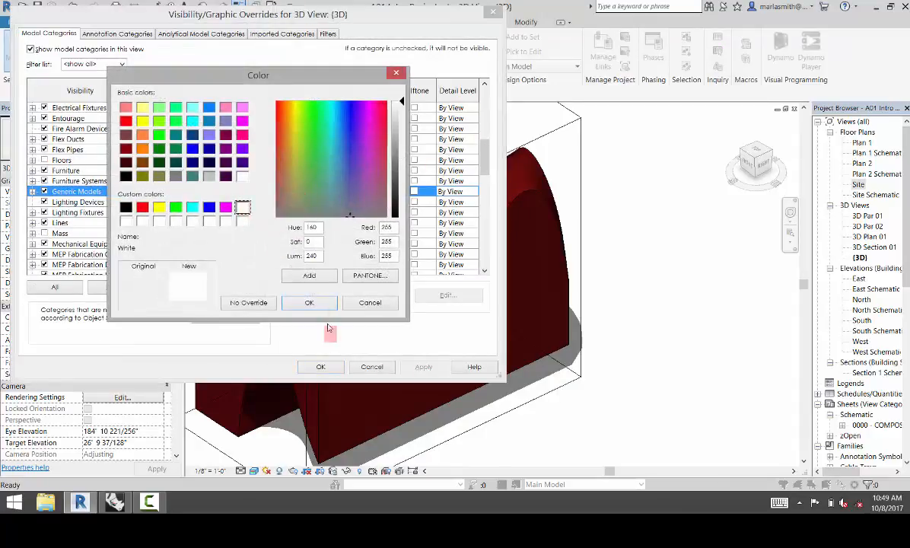
{"action": "left_click", "coordinate": [309, 302]}
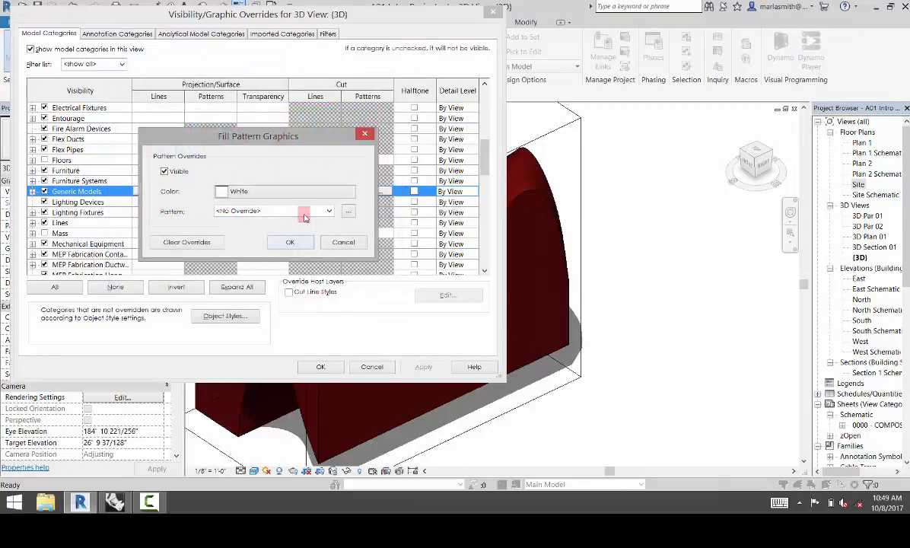
{"action": "left_click", "coordinate": [328, 211]}
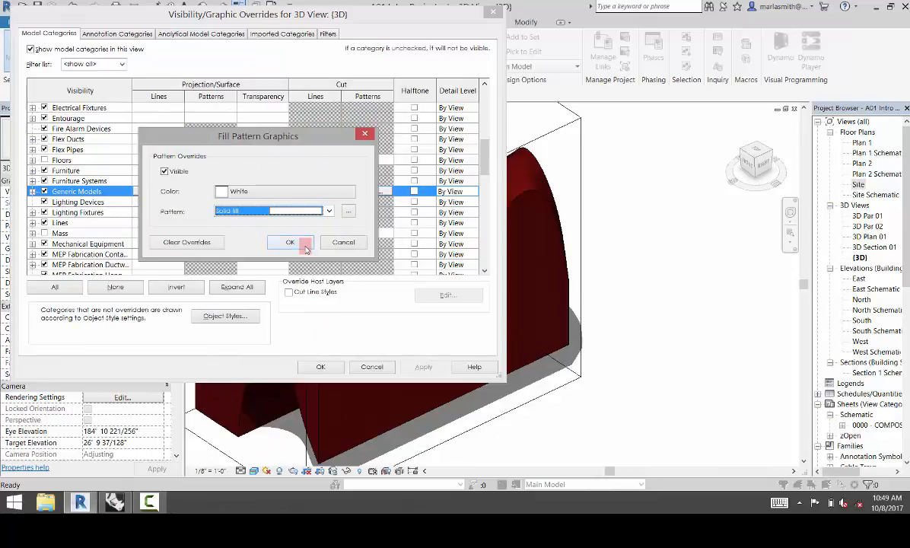
{"action": "left_click", "coordinate": [290, 242]}
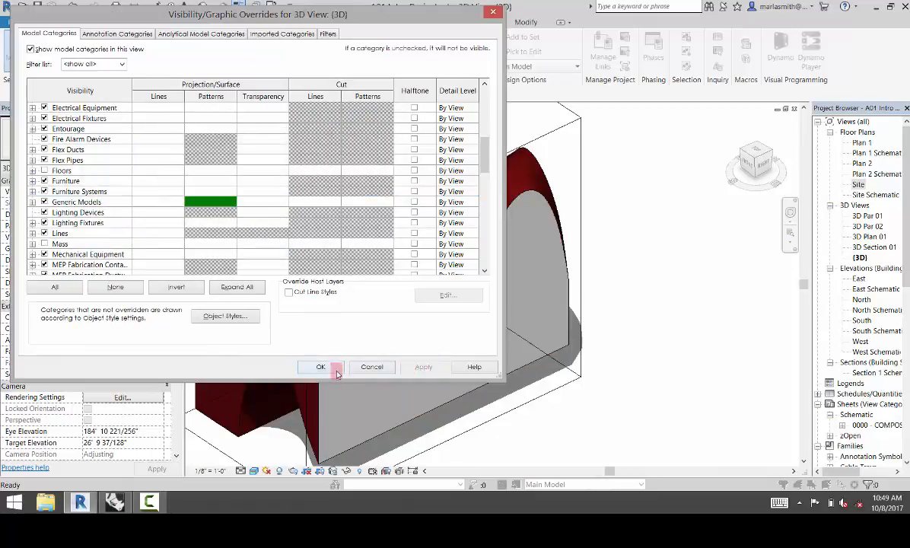
{"action": "left_click", "coordinate": [321, 367]}
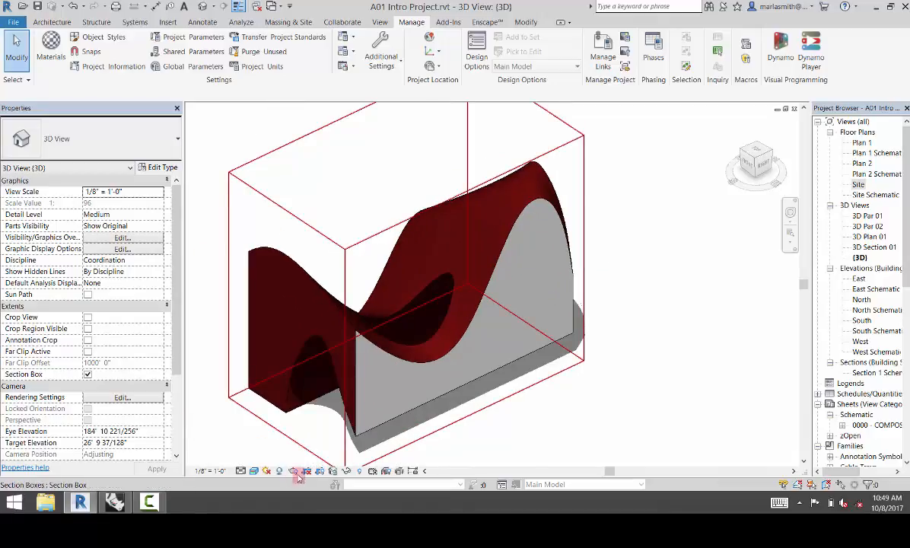
Set the 3D view's visual style to Shaded
{"action": "left_click", "coordinate": [261, 471]}
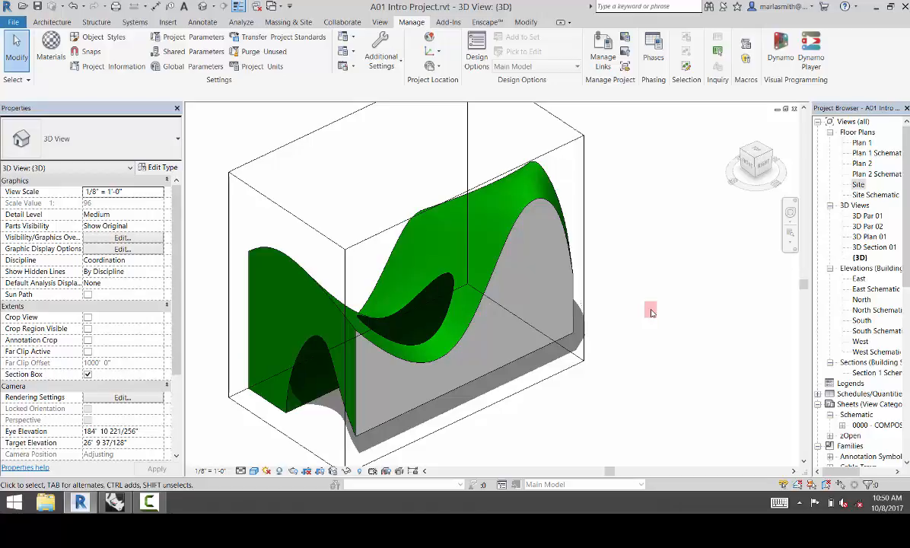
{"action": "mouse_move", "coordinate": [664, 280]}
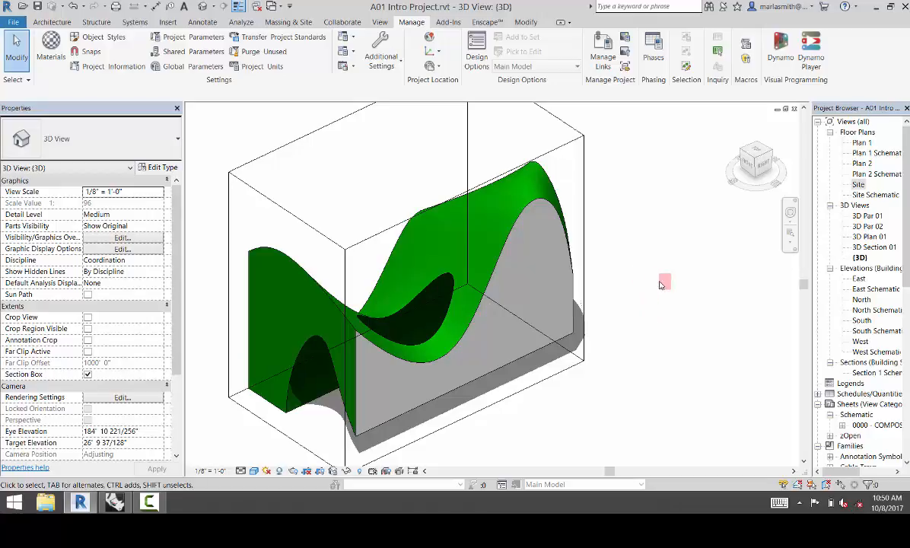